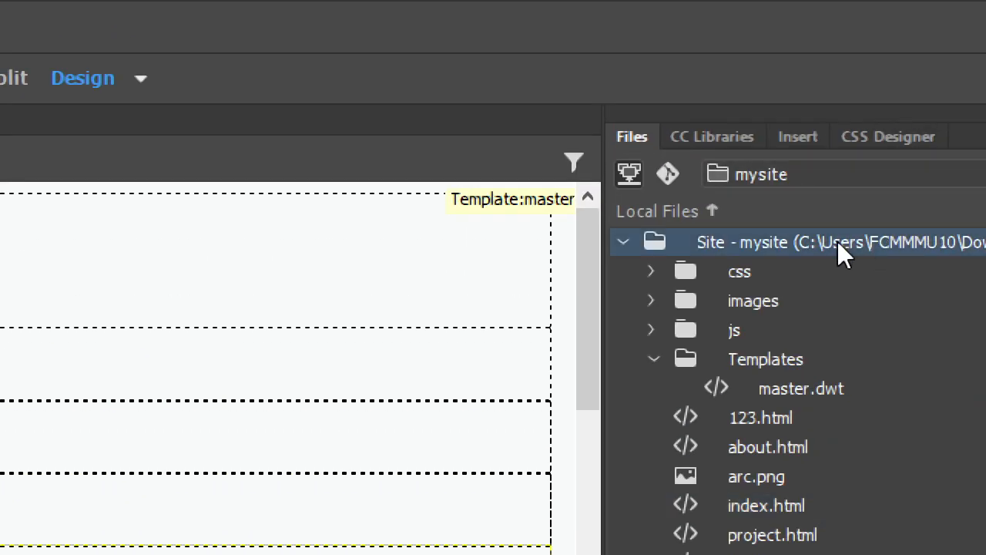
pyautogui.moveTo(836, 262)
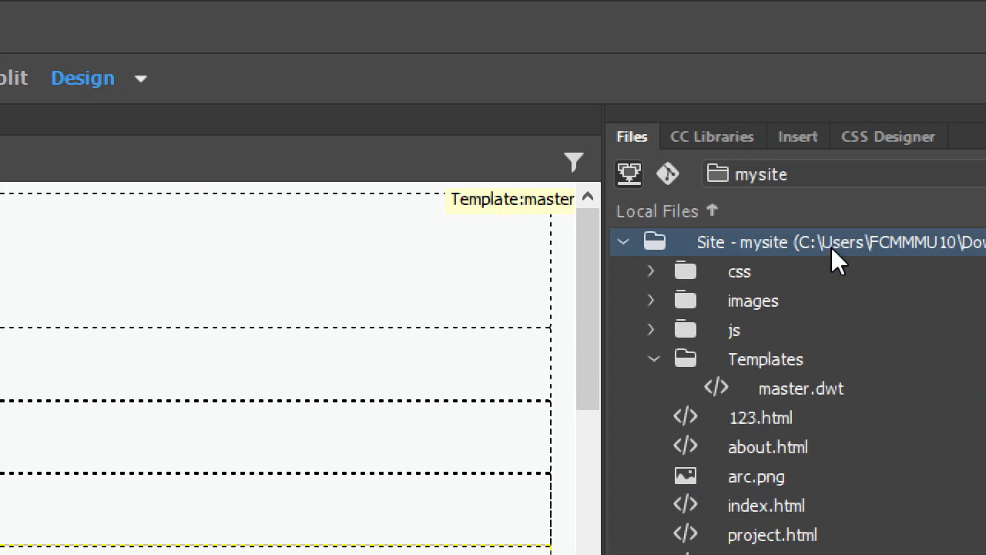
pyautogui.moveTo(731, 343)
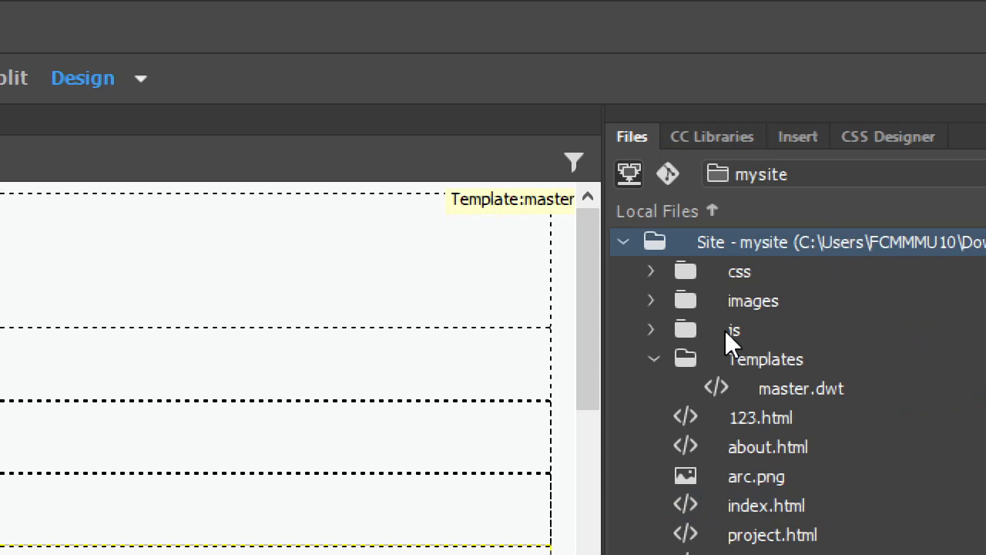
pyautogui.moveTo(752, 427)
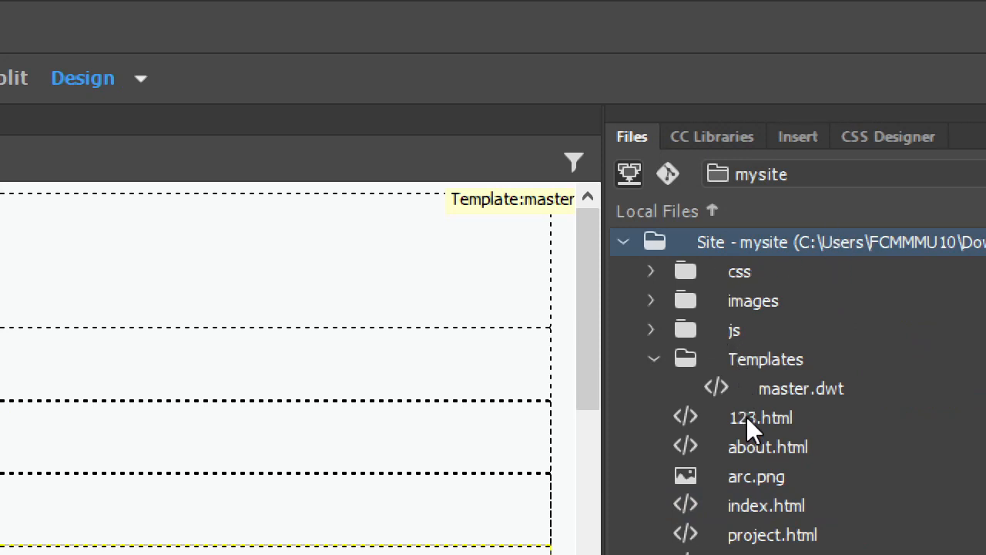
# Open index.html from the mysite Local Files list, passing the master.dwt template
pyautogui.click(801, 388)
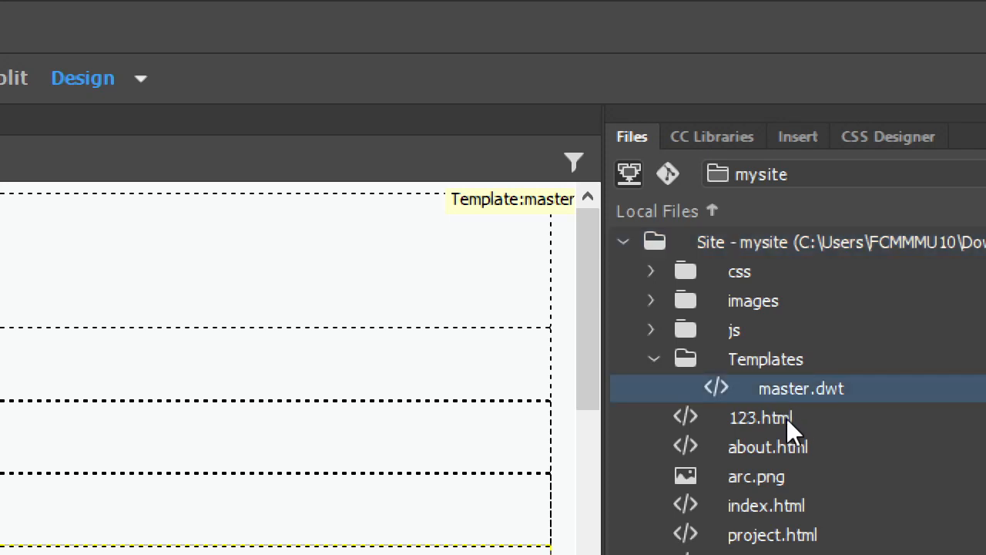
pyautogui.moveTo(782, 516)
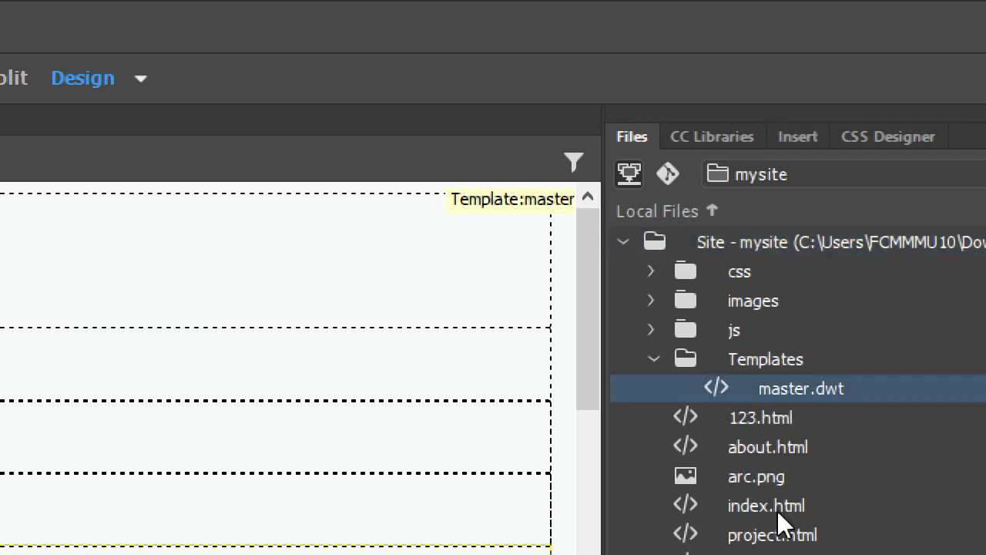
pyautogui.click(773, 535)
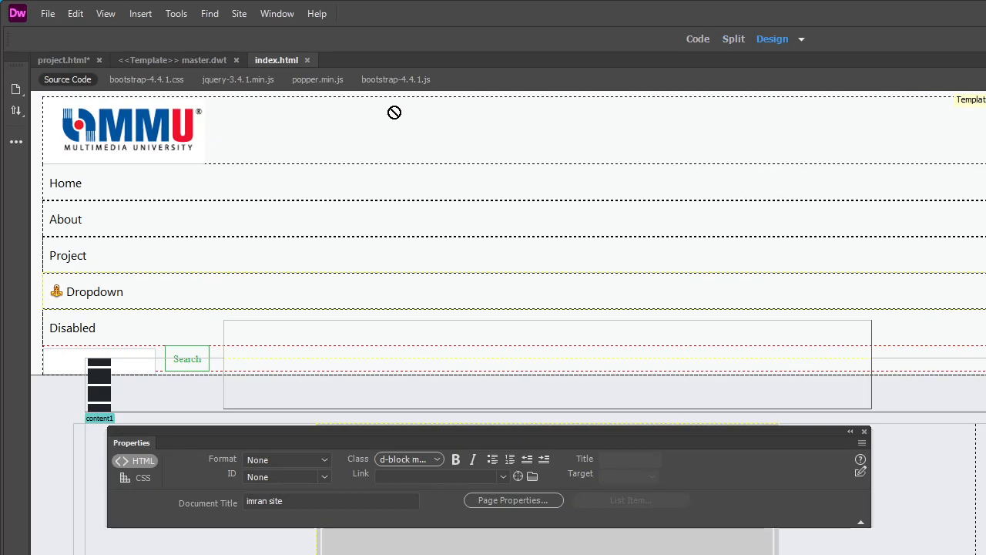
pyautogui.moveTo(764, 82)
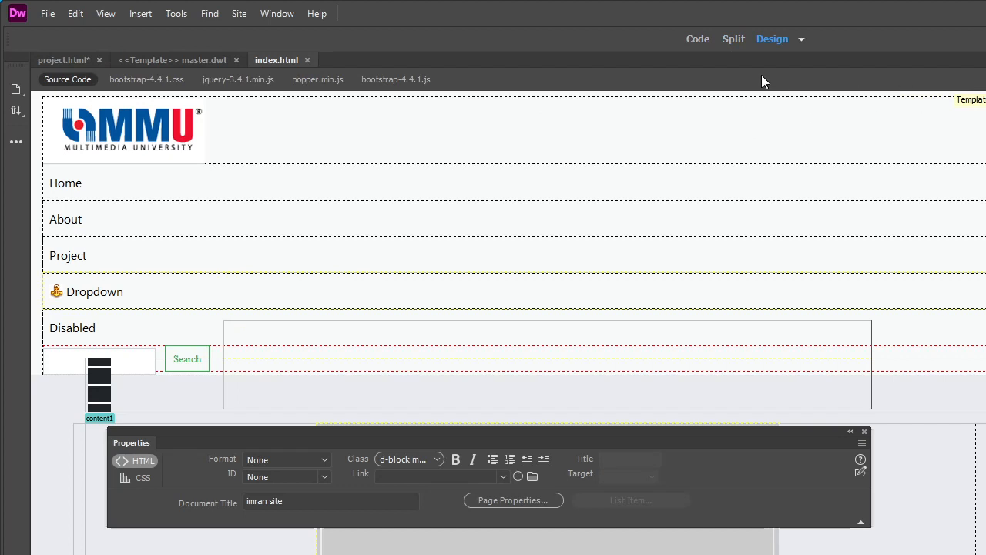
# Switch index.html to Live view and select the Project navigation link
pyautogui.click(802, 38)
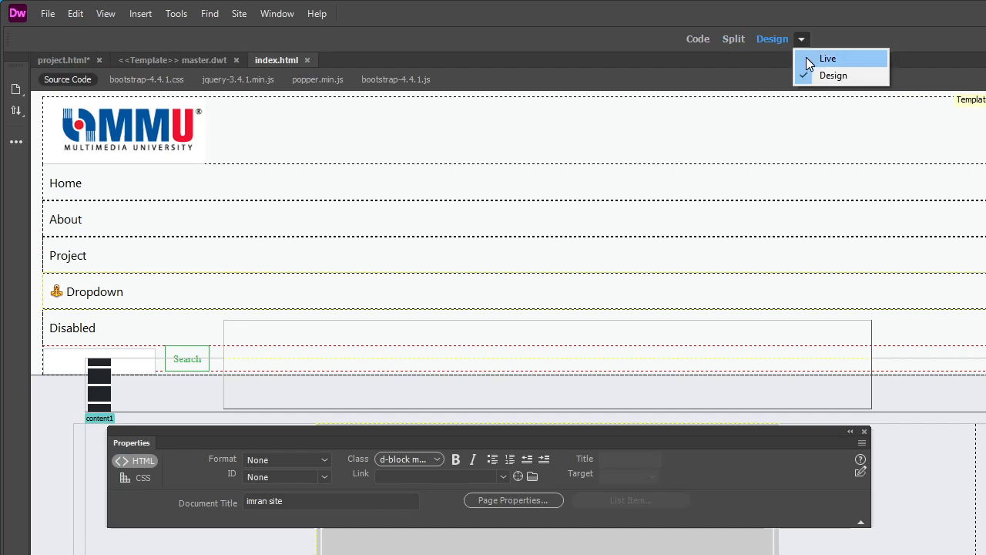
pyautogui.click(827, 58)
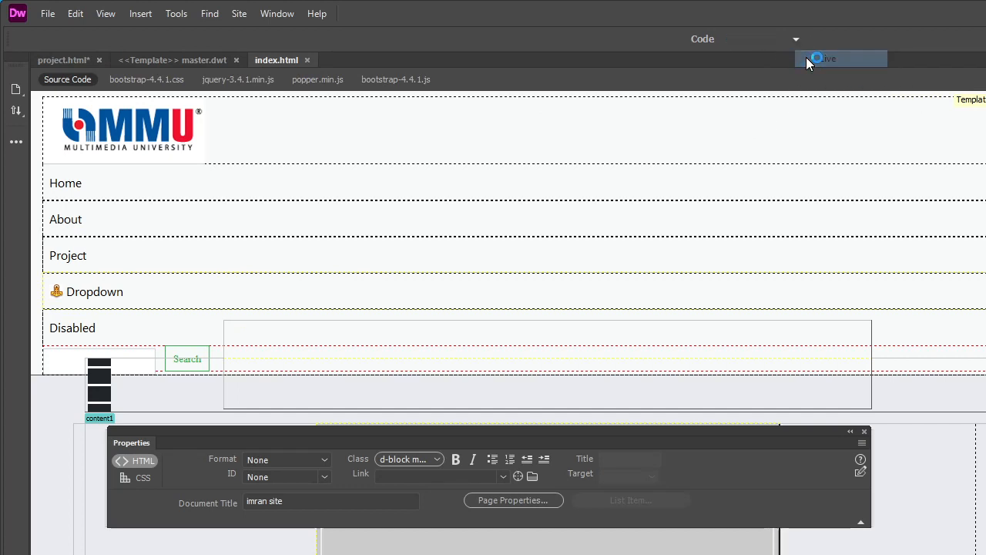
pyautogui.click(827, 57)
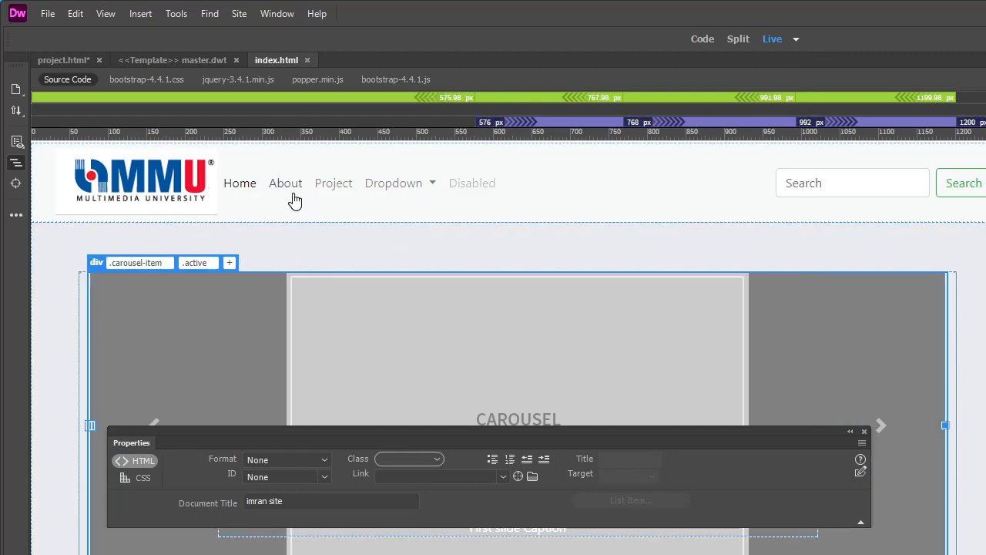
pyautogui.click(333, 183)
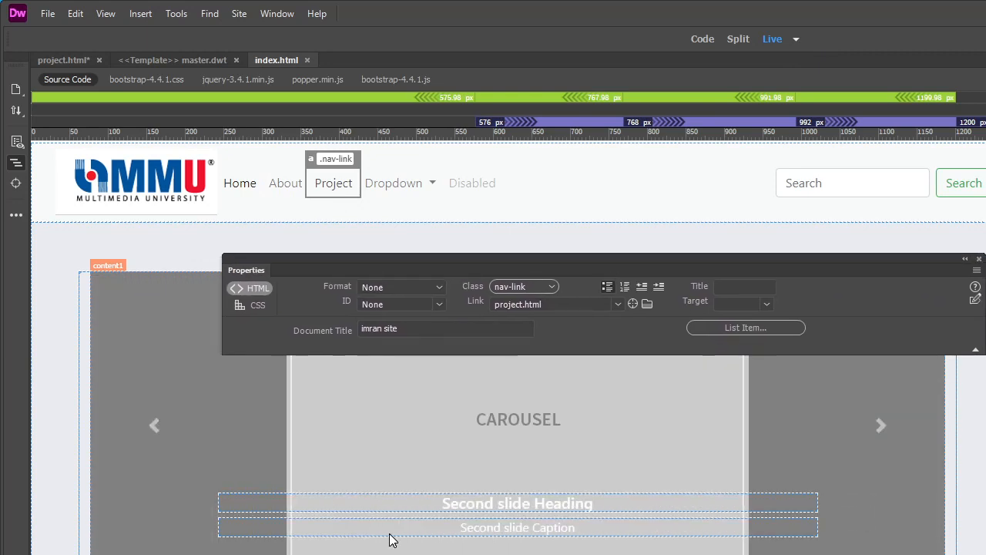
pyautogui.moveTo(276, 191)
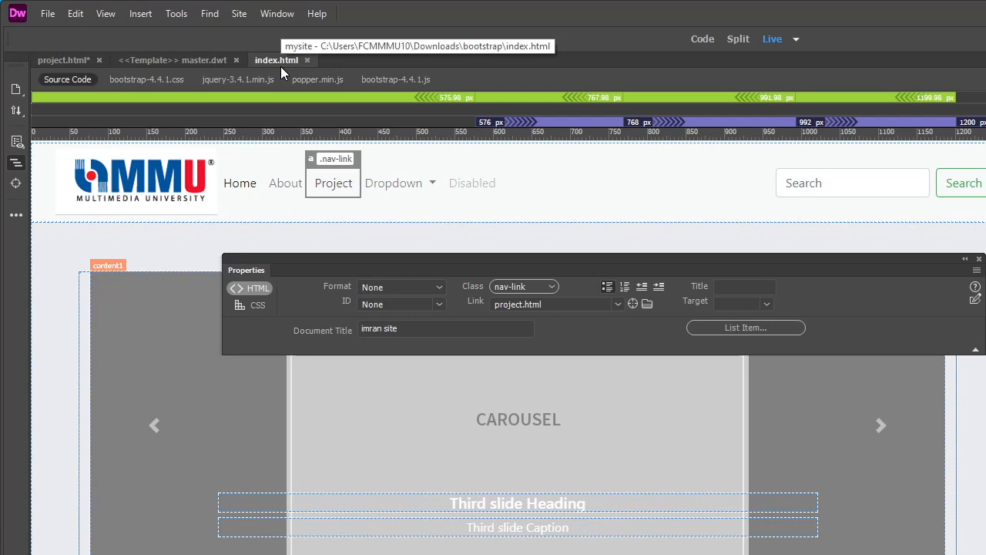
# Preview index.html in Google Chrome through File > Real-time Preview
pyautogui.click(48, 13)
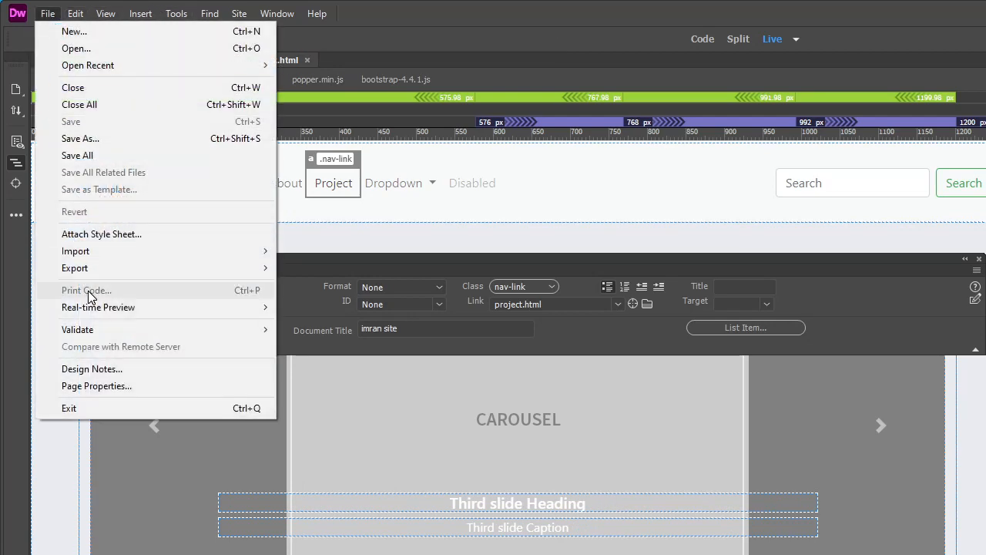
pyautogui.moveTo(93, 268)
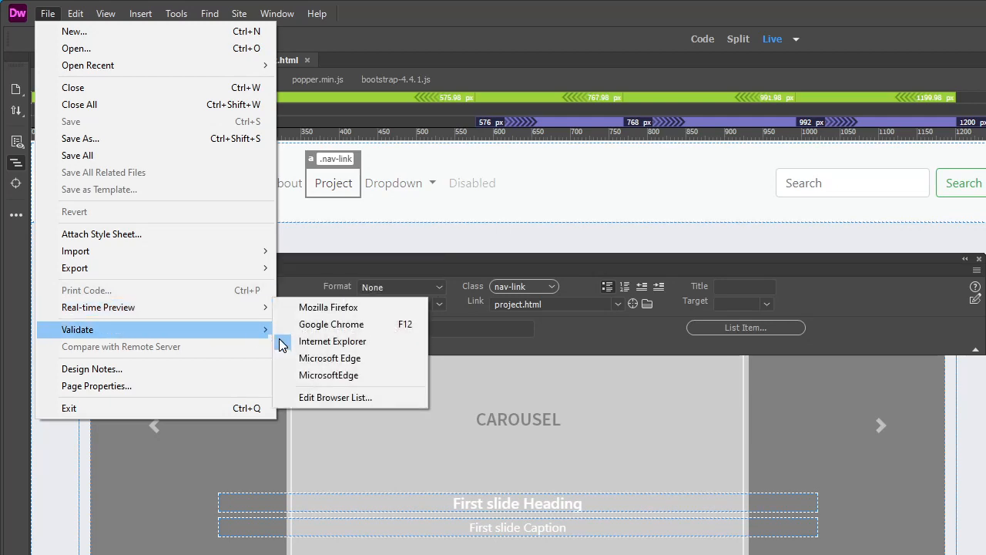
pyautogui.moveTo(331, 323)
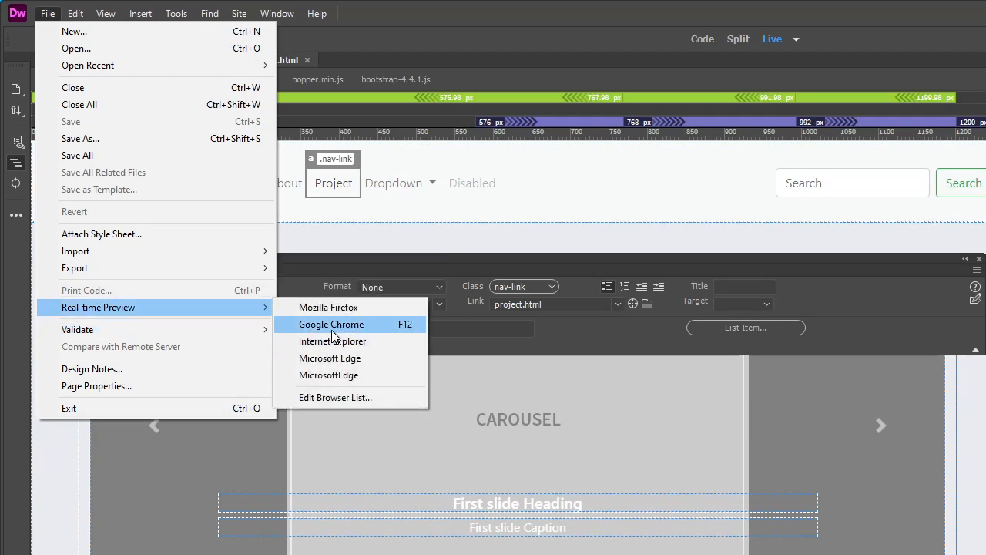
pyautogui.click(330, 323)
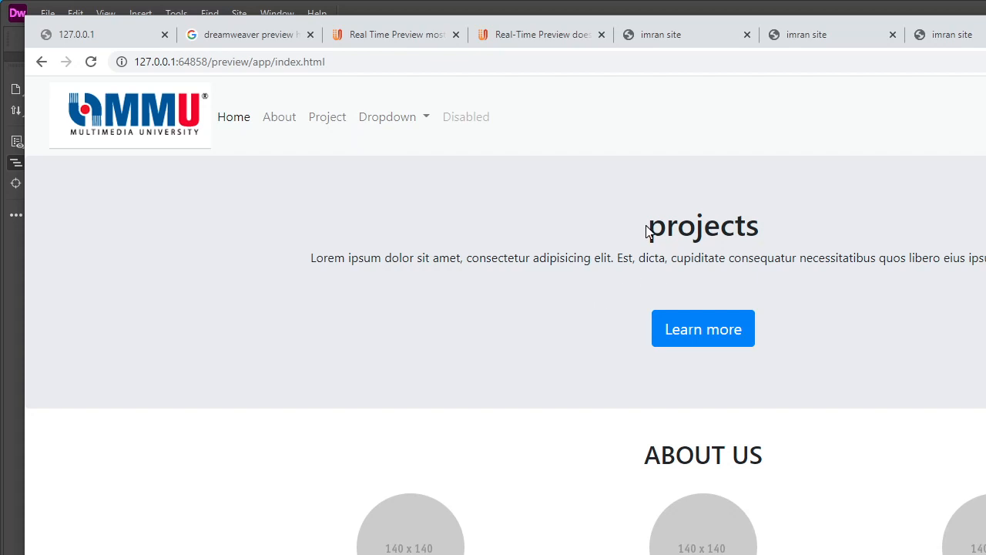
# Emulate iPad, iPhone X and one more device in Chrome, then return to Dreamweaver
pyautogui.doubleClick(653, 224)
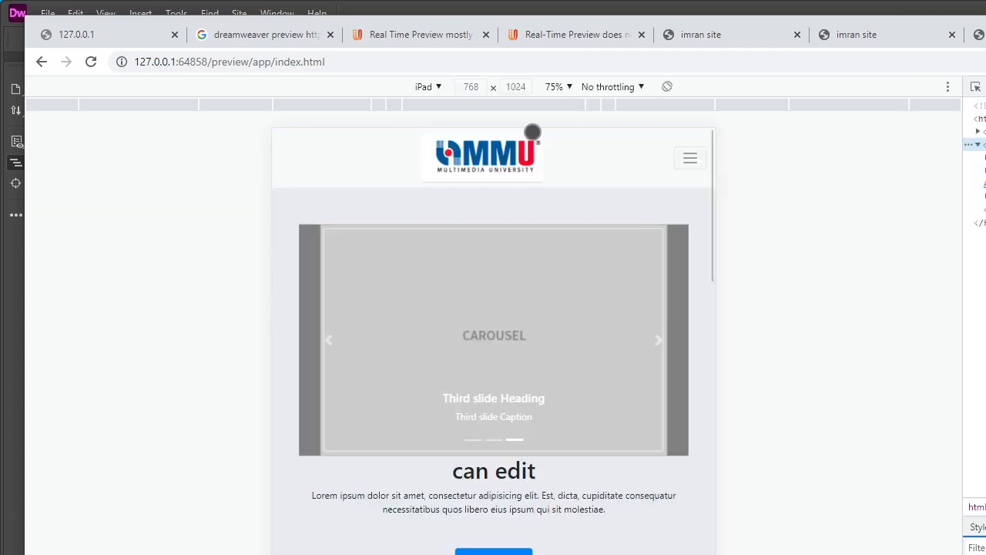
pyautogui.click(427, 87)
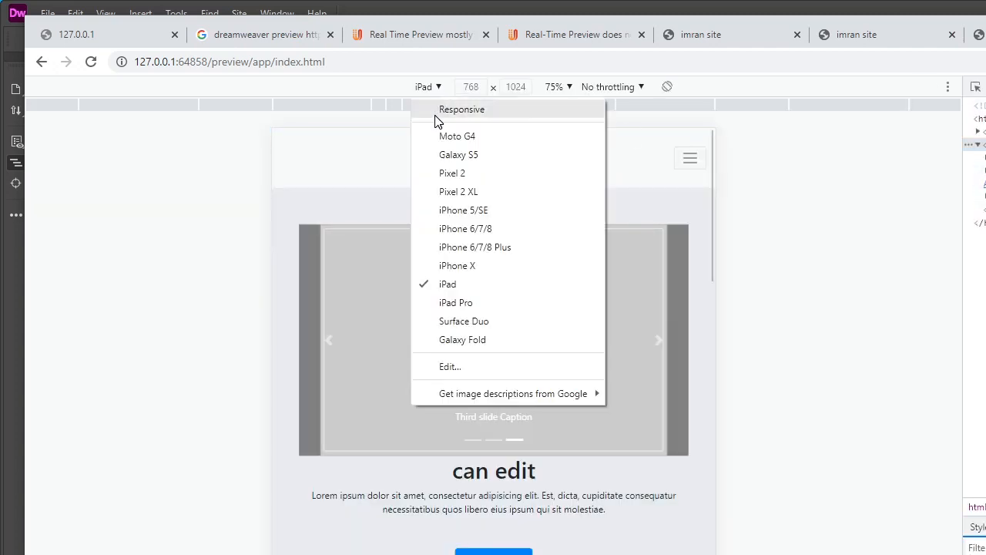
pyautogui.click(457, 265)
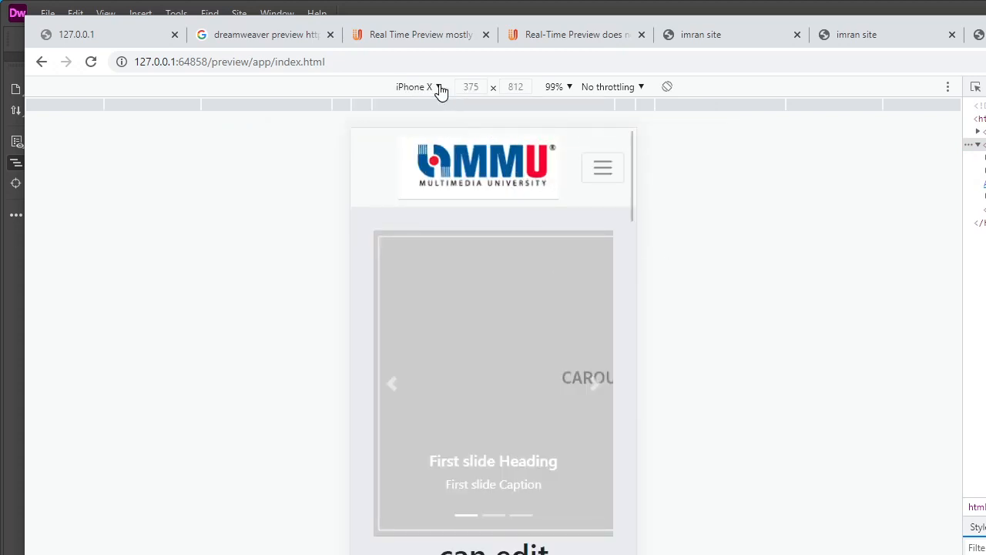
pyautogui.click(418, 86)
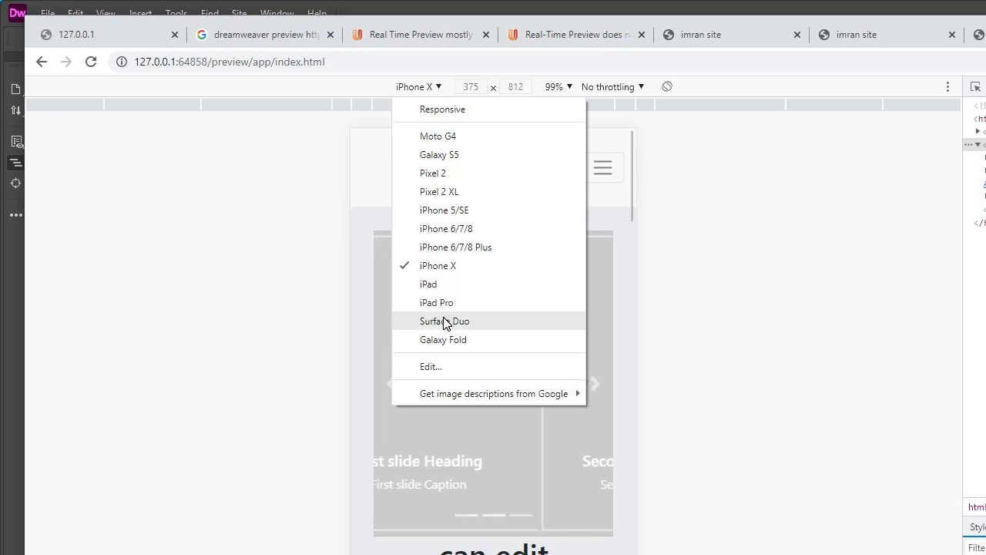
pyautogui.click(436, 302)
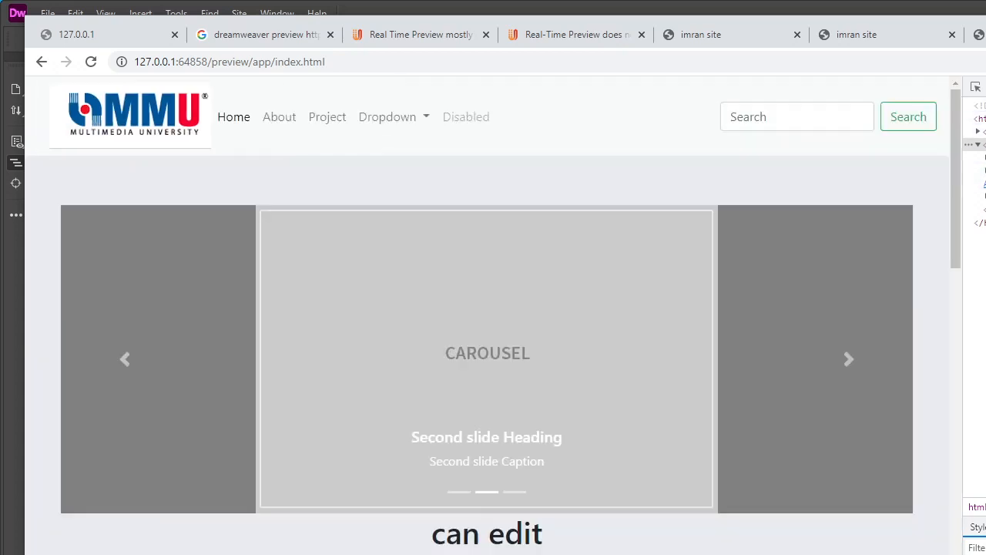
pyautogui.click(848, 358)
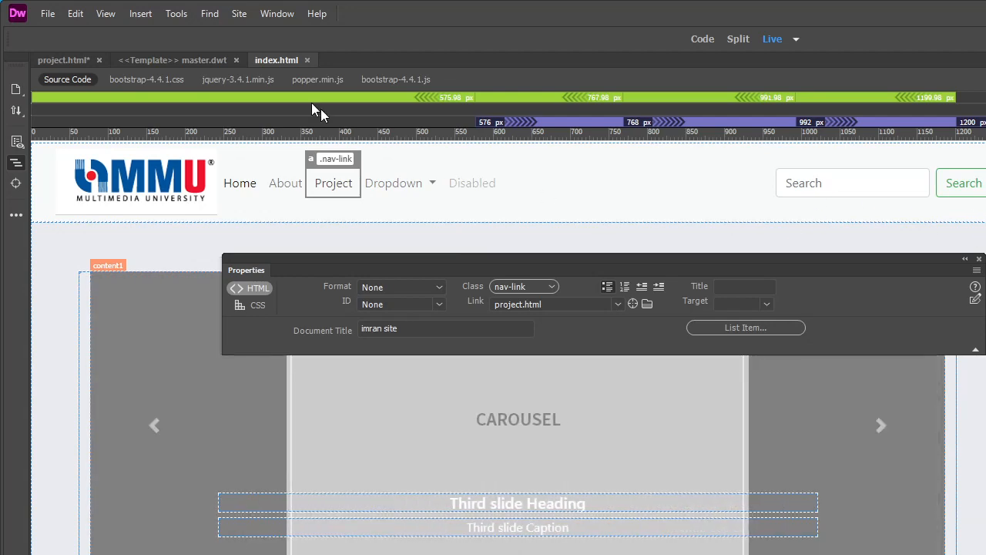
# Start a new site from the Site menu, opening Site Setup with 'Unnamed Site 2'
pyautogui.click(239, 13)
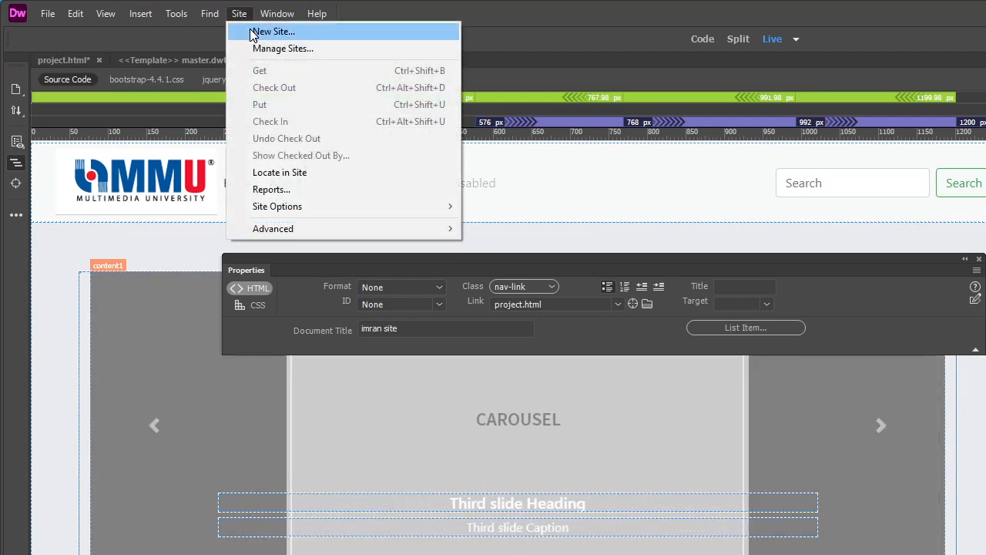
pyautogui.click(273, 30)
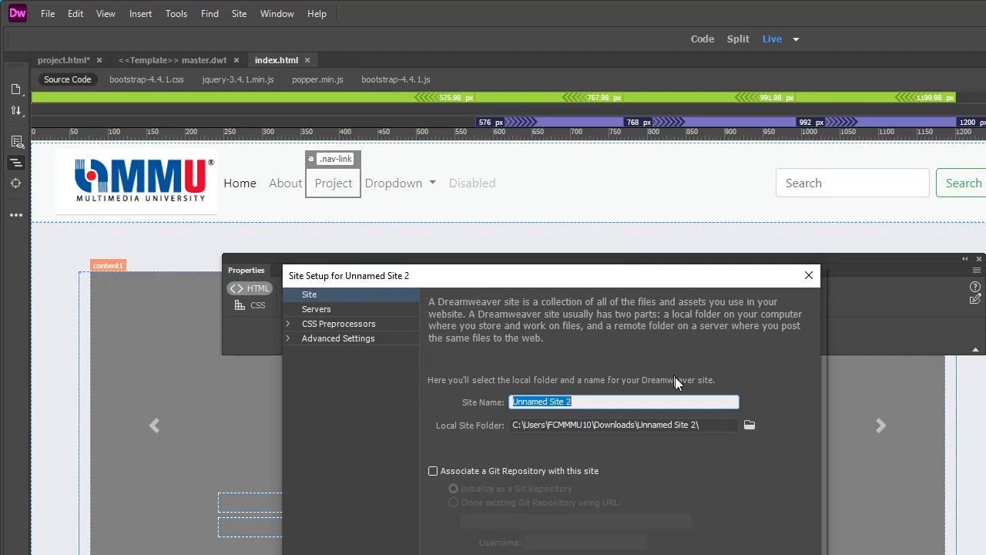
pyautogui.moveTo(458, 430)
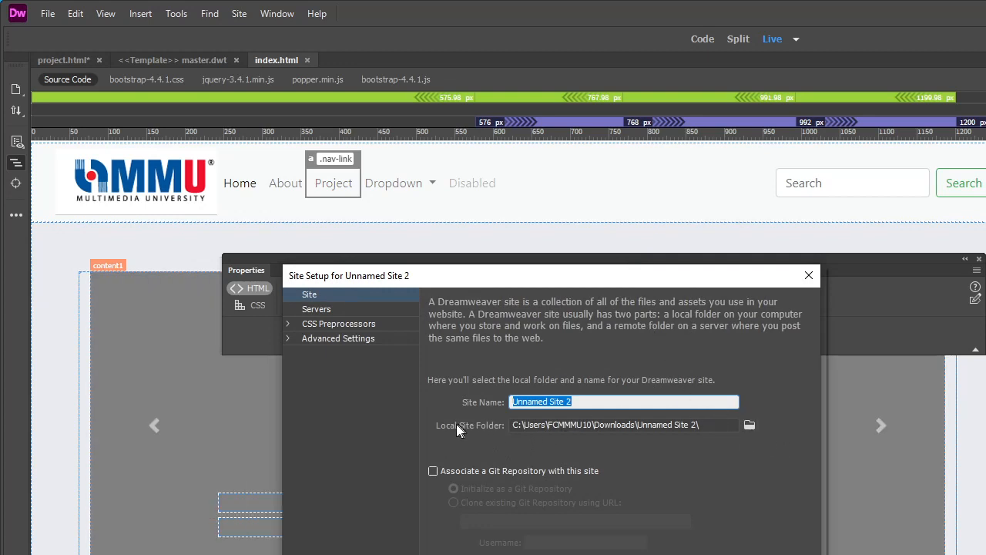
pyautogui.moveTo(504, 437)
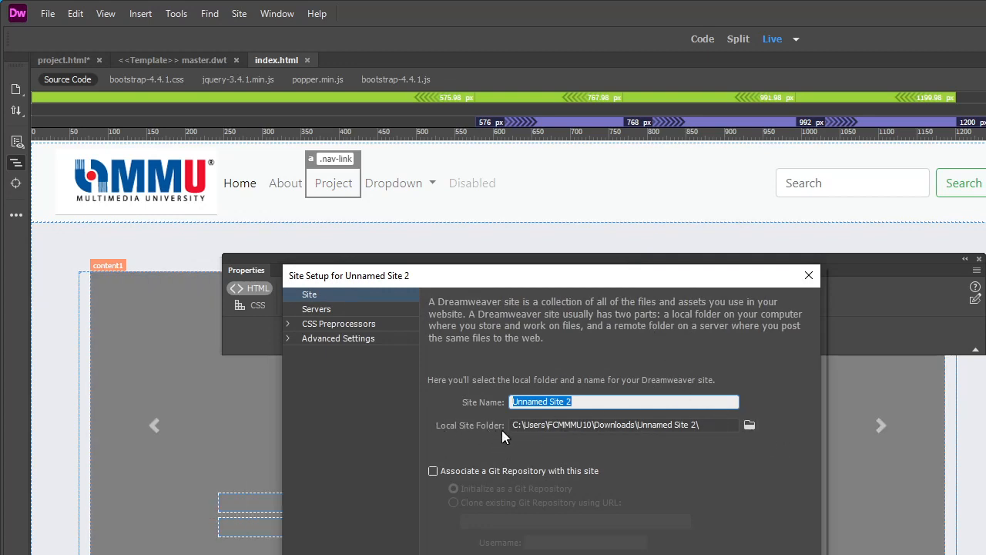
pyautogui.moveTo(748, 424)
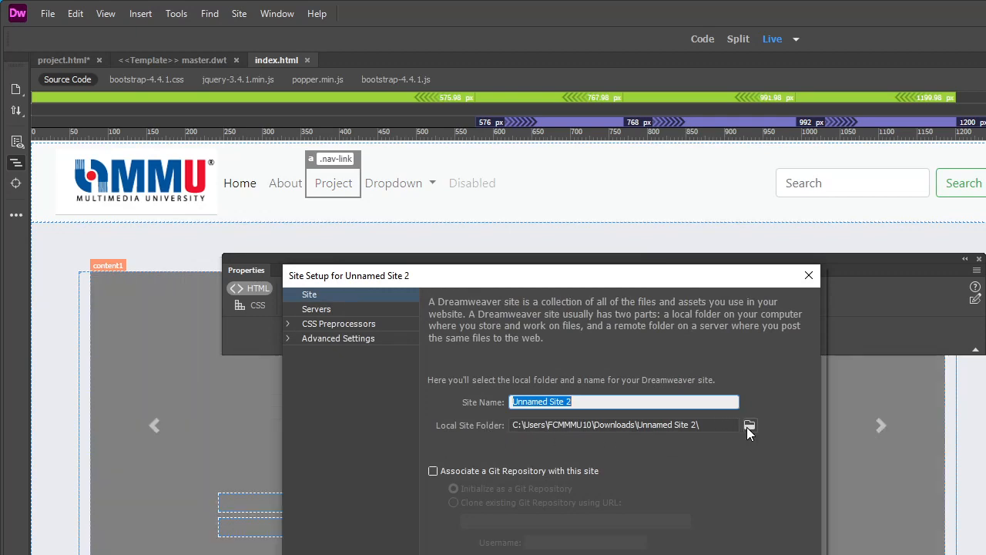
# Create an 'imran' folder in Downloads and choose it as the local site folder
pyautogui.click(748, 425)
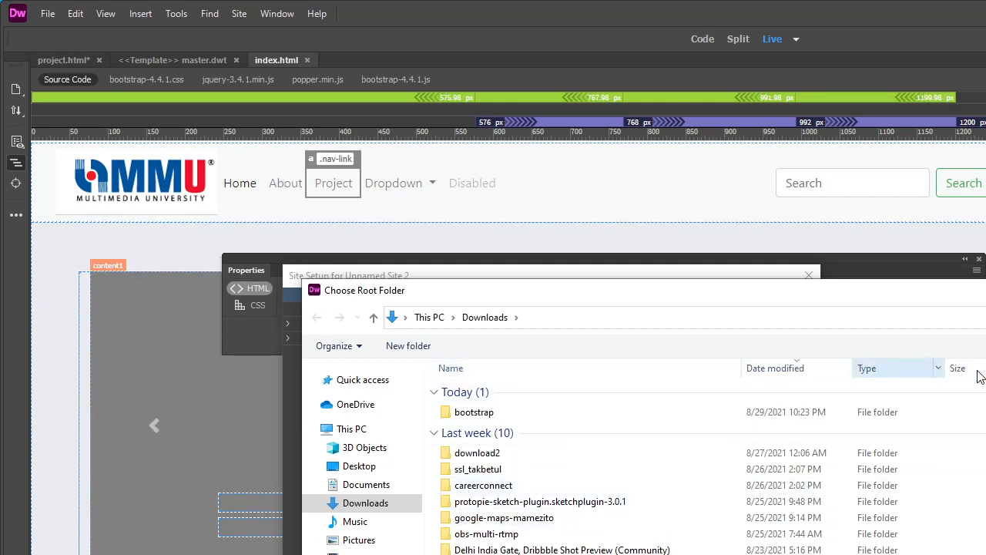
pyautogui.moveTo(979, 376)
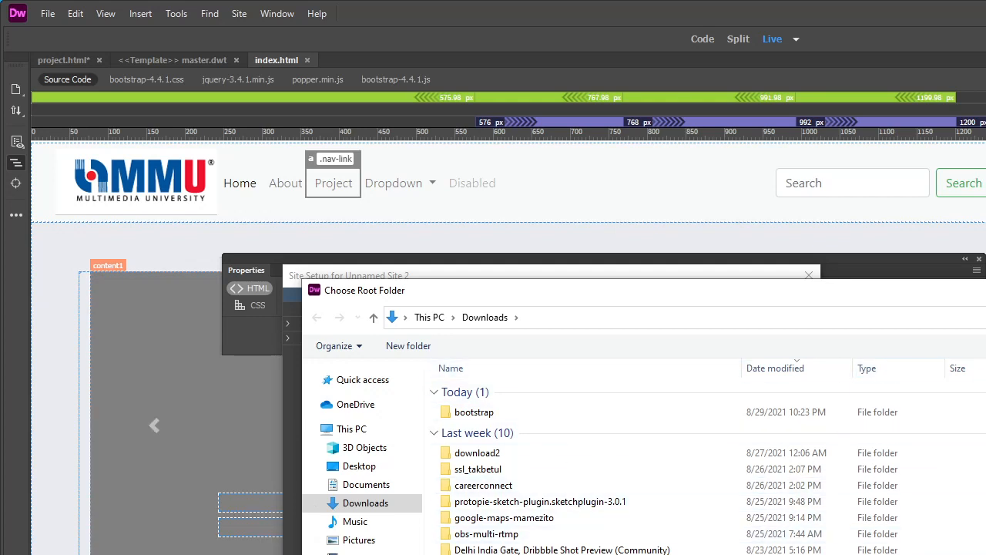
pyautogui.click(408, 346)
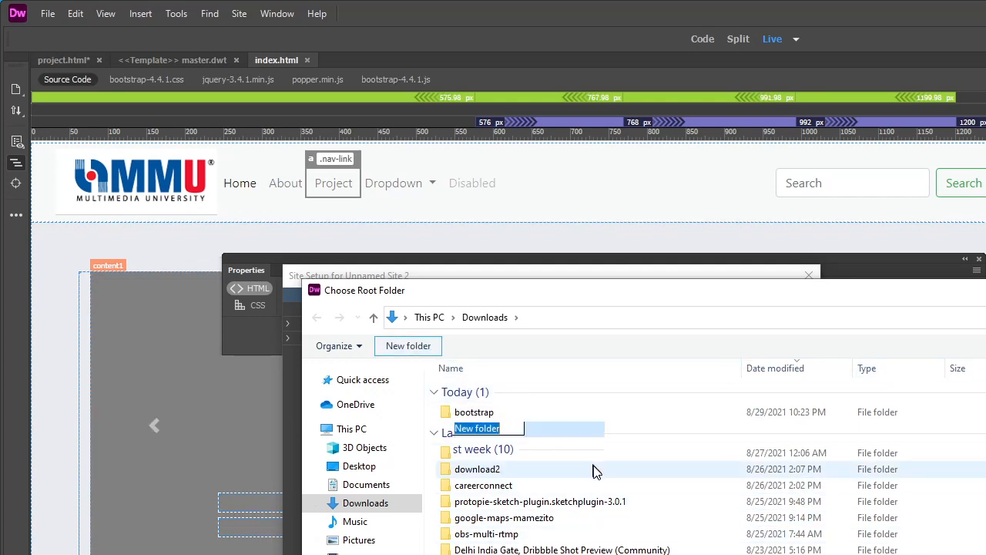
pyautogui.write('imran')
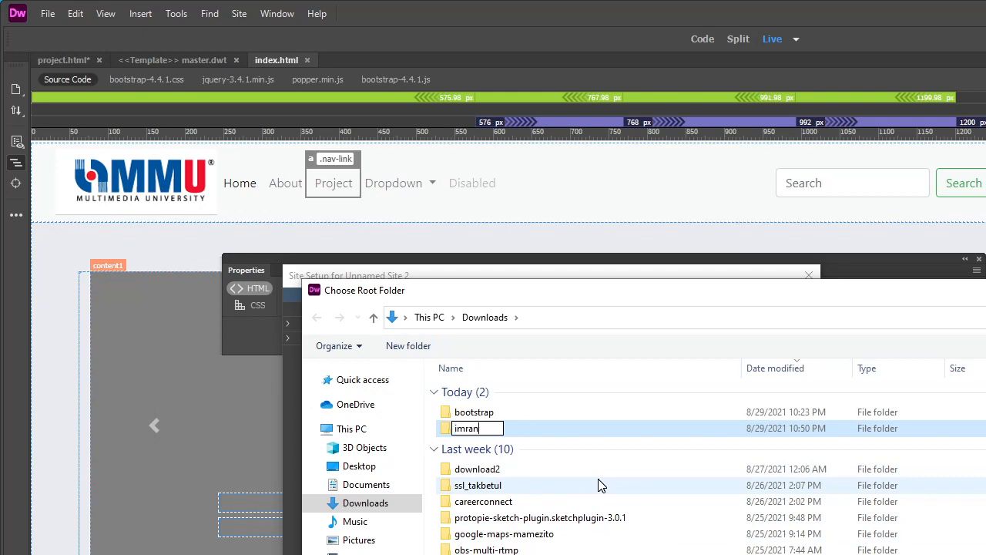
pyautogui.doubleClick(467, 428)
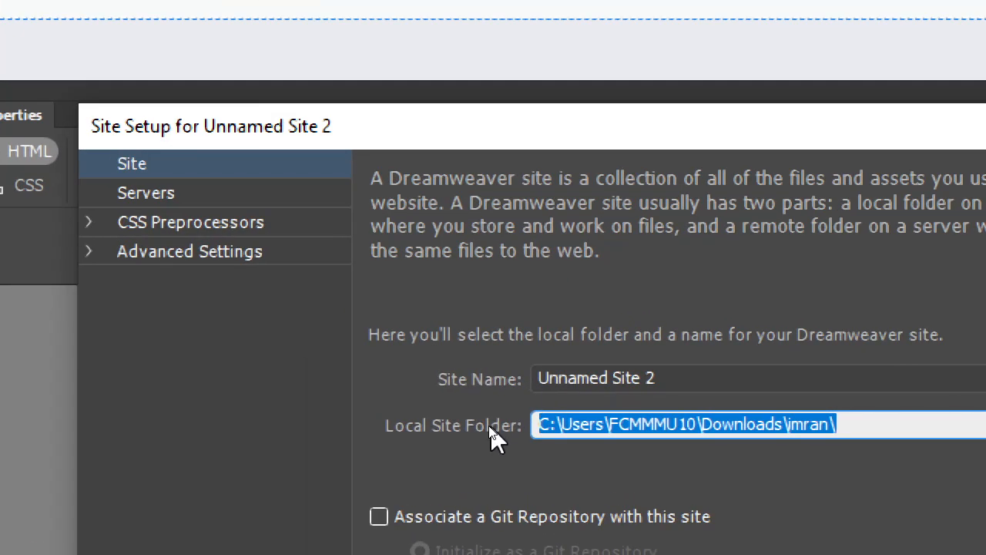
# Replace the Site Name 'Unnamed Site 2' with 'imran'
pyautogui.click(601, 378)
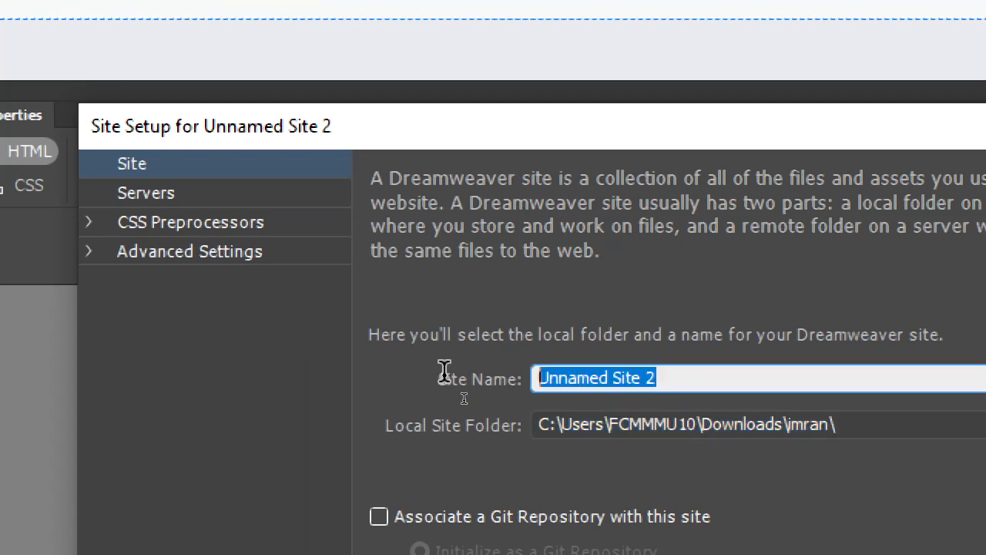
pyautogui.write('imr')
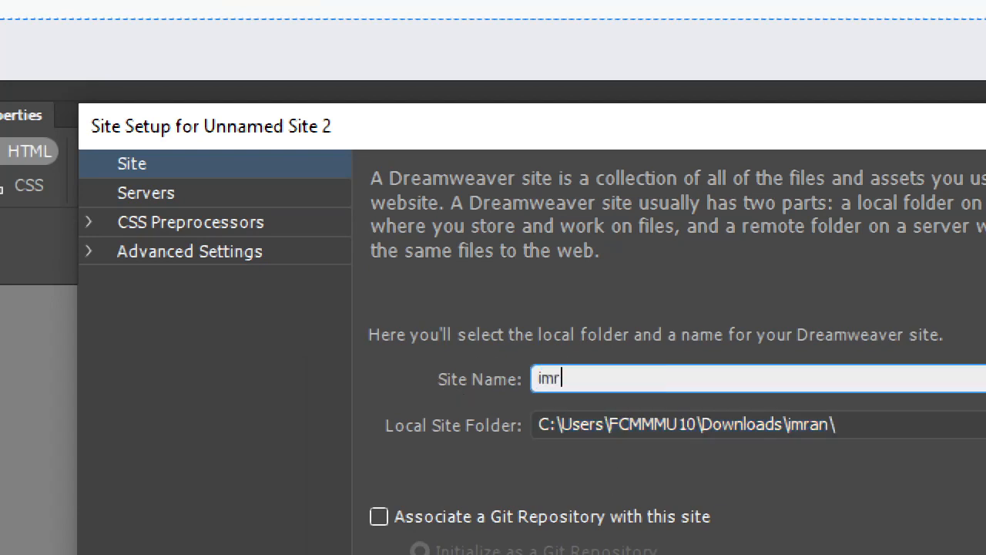
pyautogui.write('an')
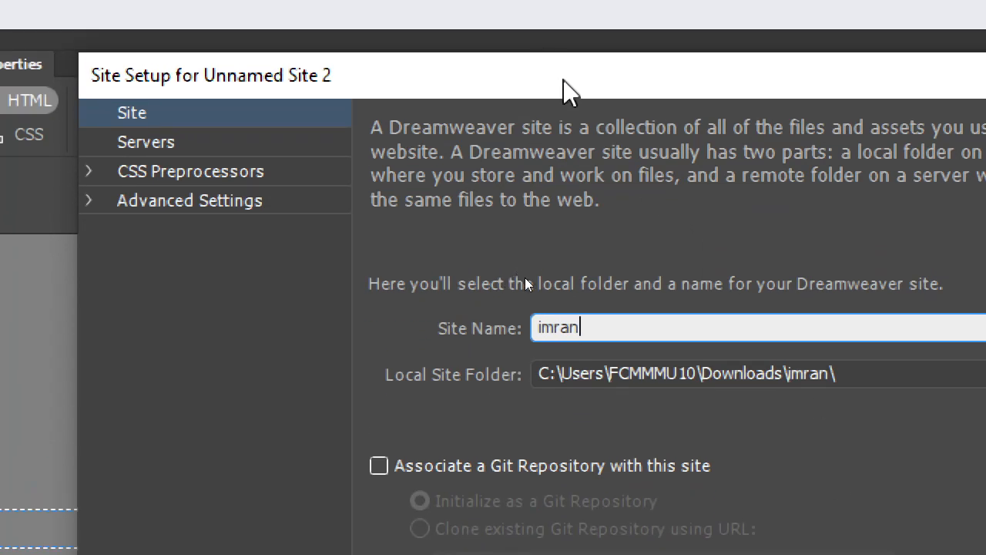
pyautogui.moveTo(737, 309)
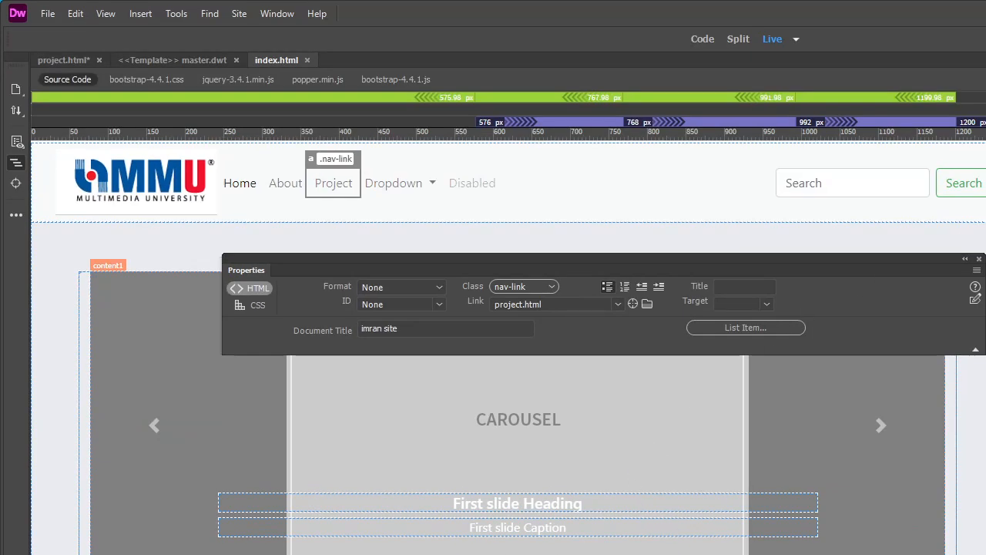
# Close index.html, master.dwt and project.html, saving project.html's changes
pyautogui.click(881, 425)
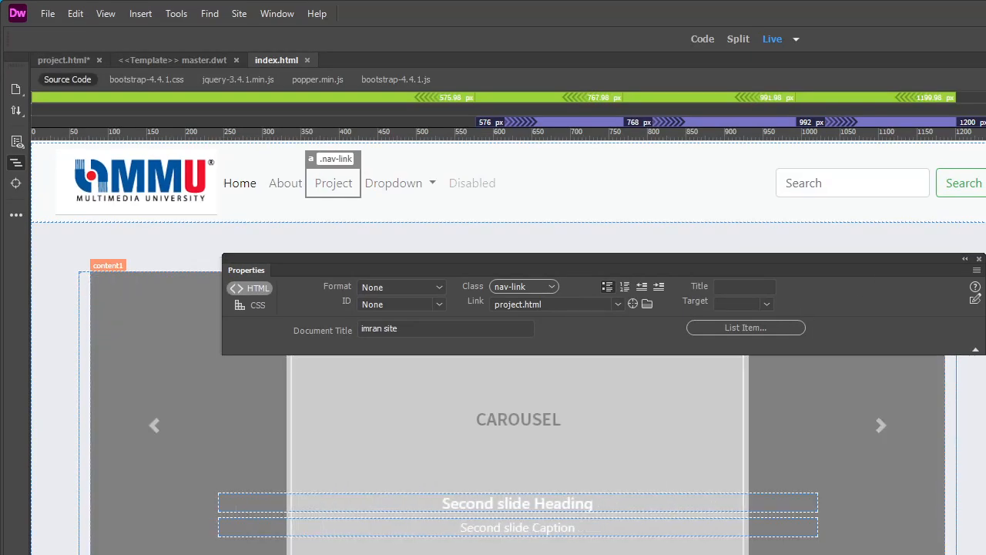
pyautogui.moveTo(951, 167)
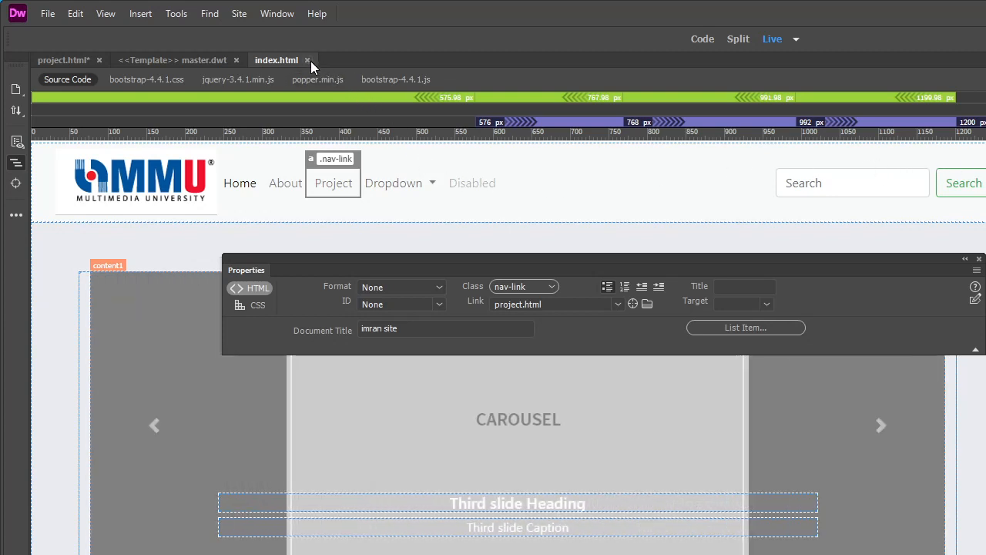
pyautogui.click(307, 60)
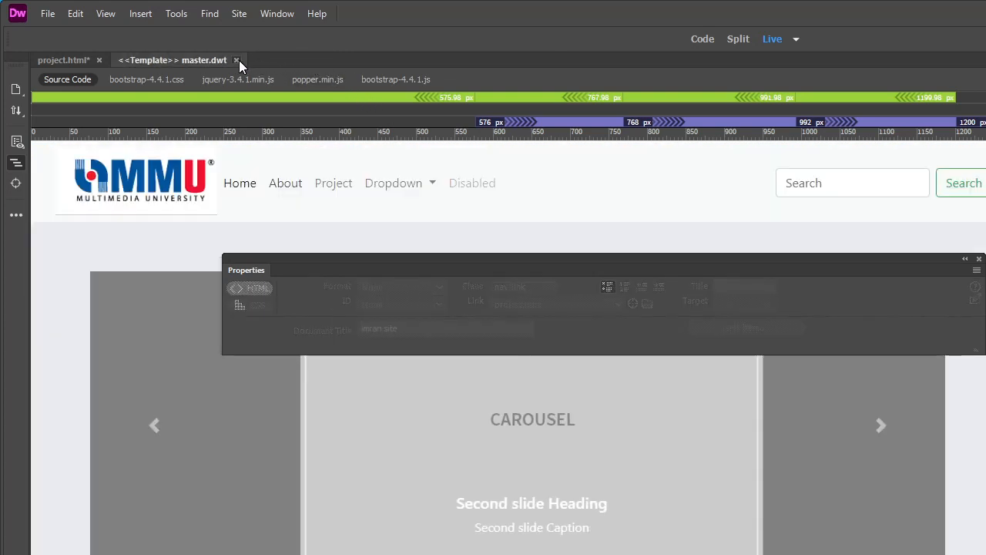
pyautogui.click(237, 60)
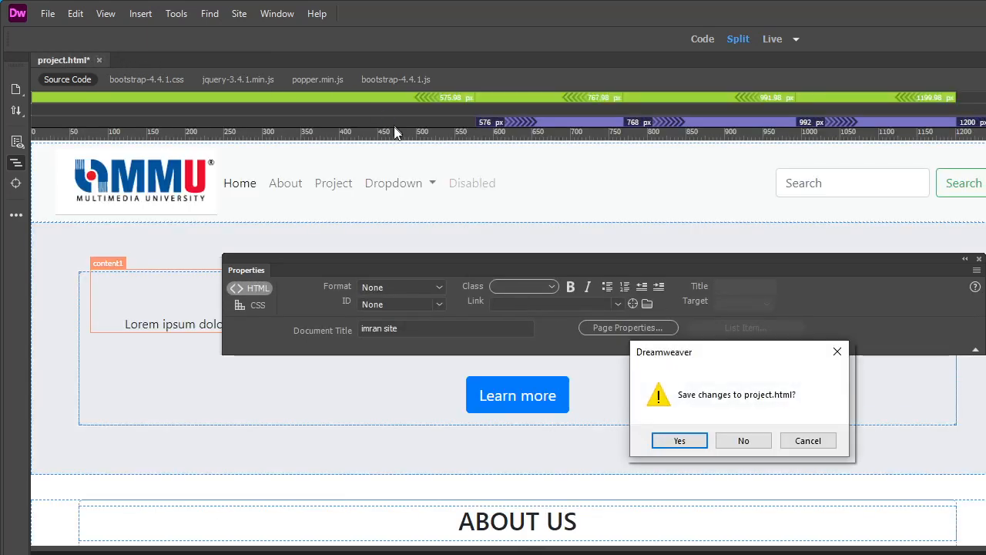
pyautogui.moveTo(679, 440)
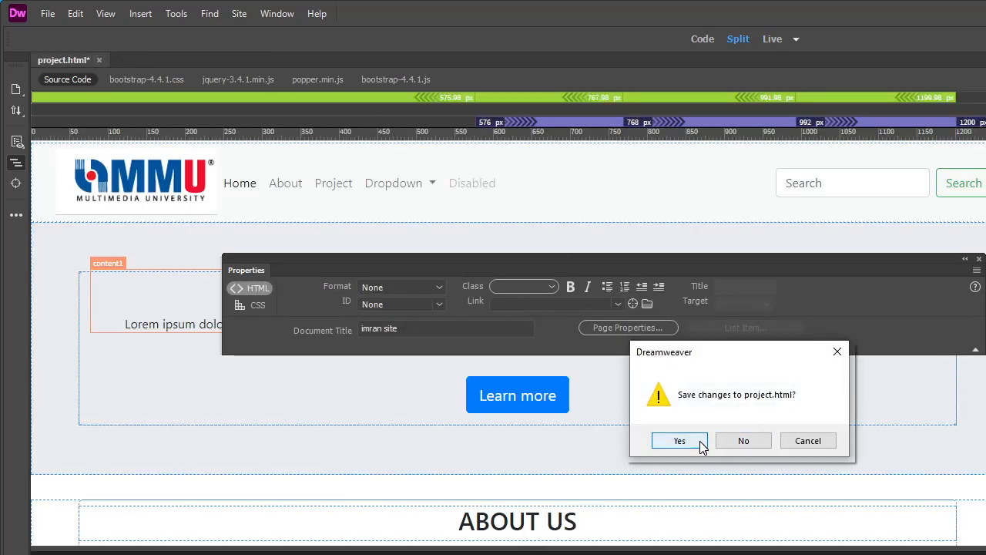
pyautogui.click(679, 440)
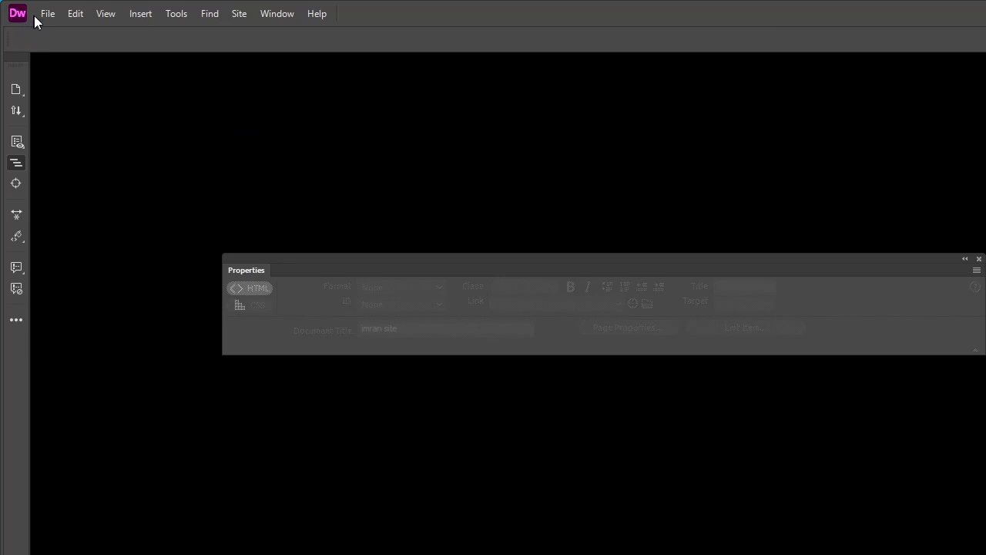
# Browse Bootstrap starter templates, previewing Portfolio and Resume before choosing Bootstrap - Agency
pyautogui.click(48, 13)
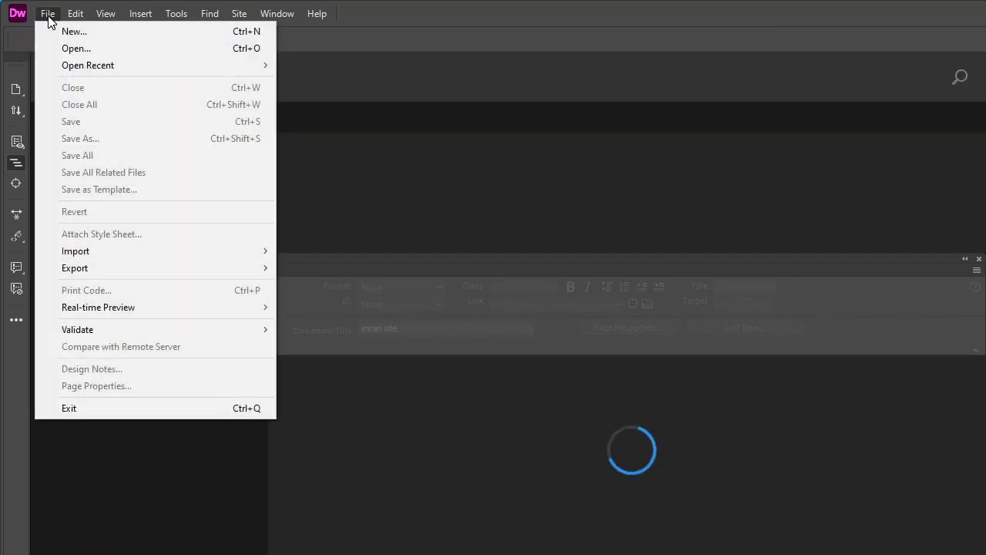
pyautogui.click(74, 31)
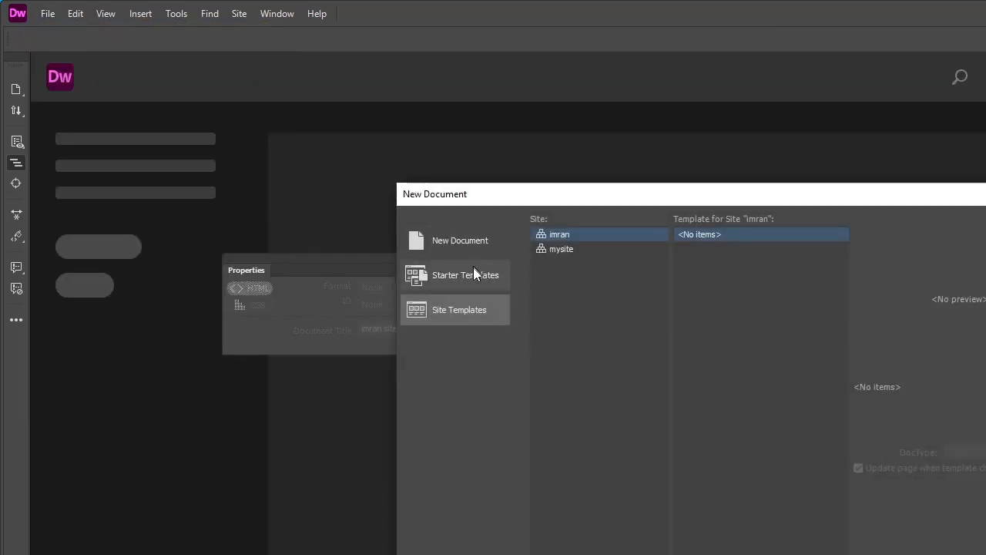
pyautogui.click(466, 275)
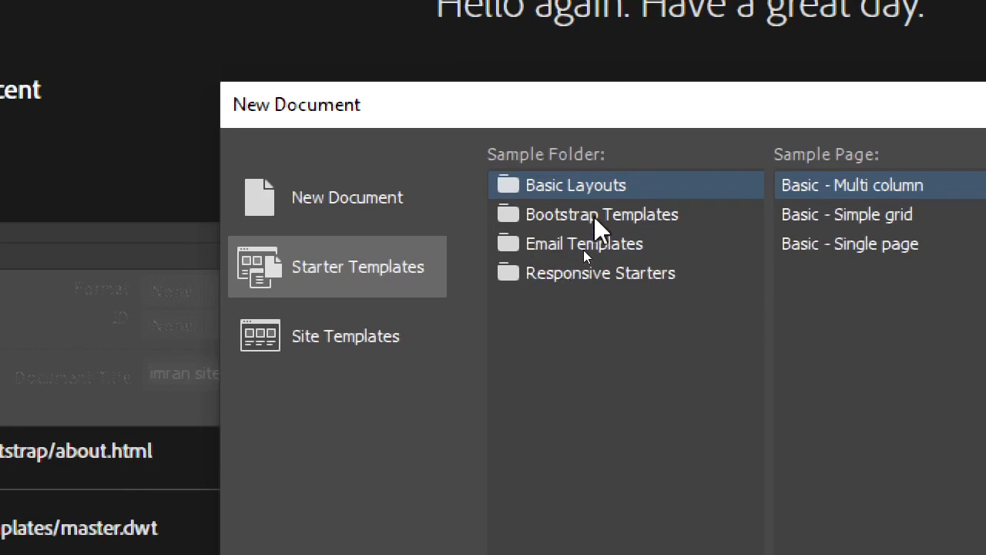
pyautogui.click(601, 214)
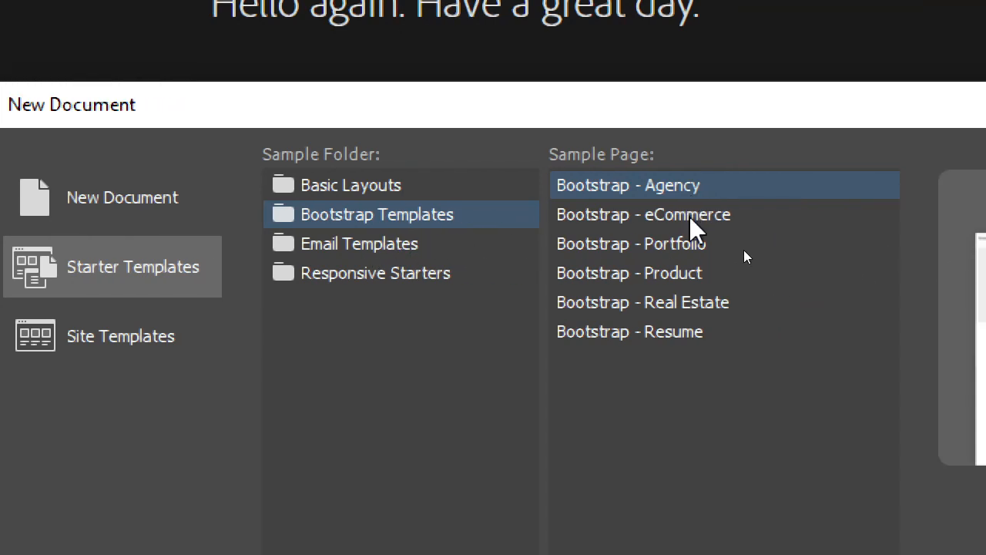
pyautogui.click(630, 243)
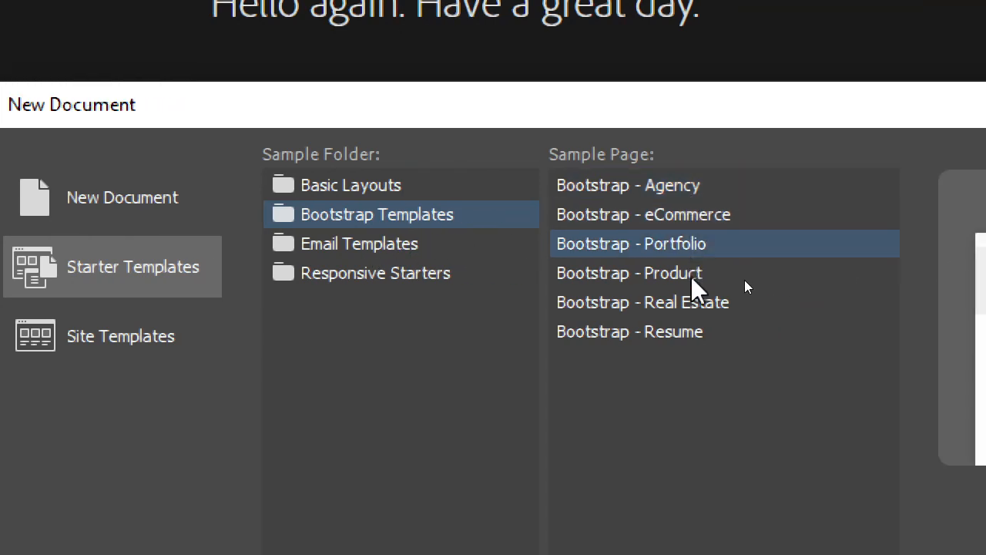
pyautogui.click(629, 332)
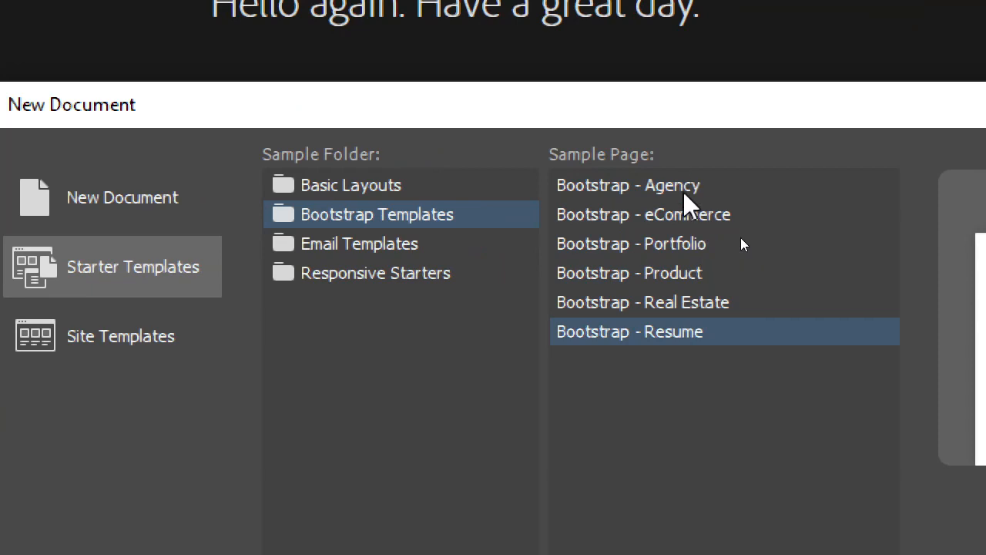
pyautogui.click(628, 185)
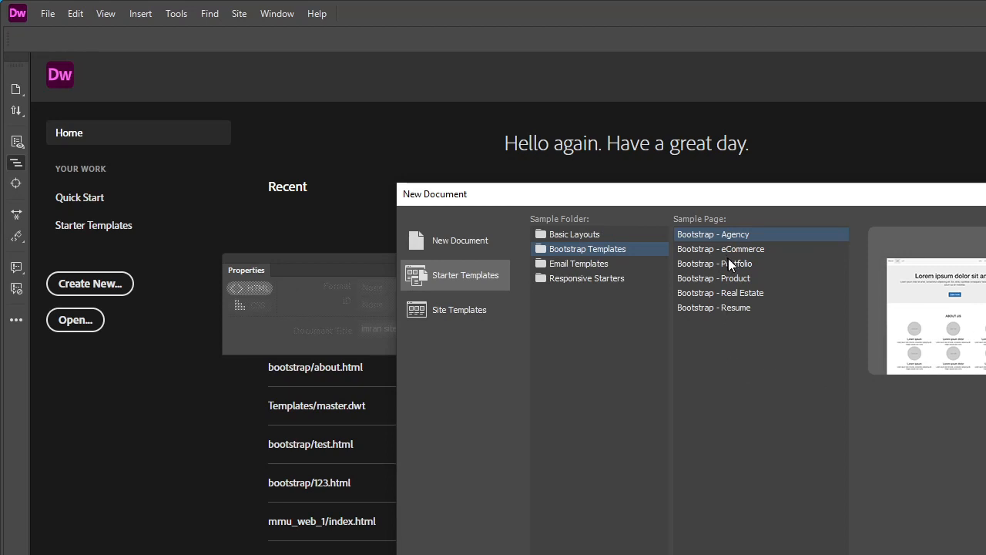
pyautogui.moveTo(730, 265)
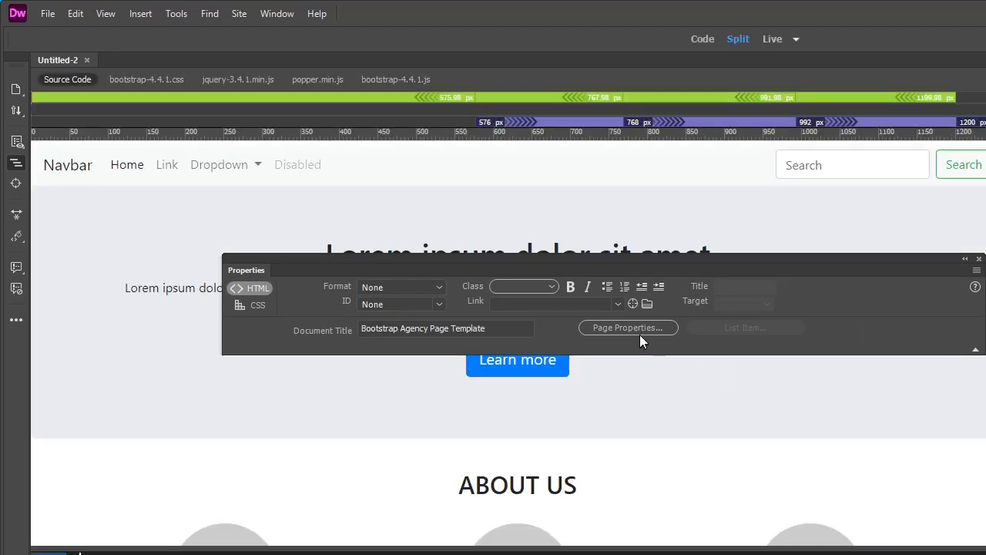
# Bring up Save As for the new Bootstrap Agency page
pyautogui.click(47, 13)
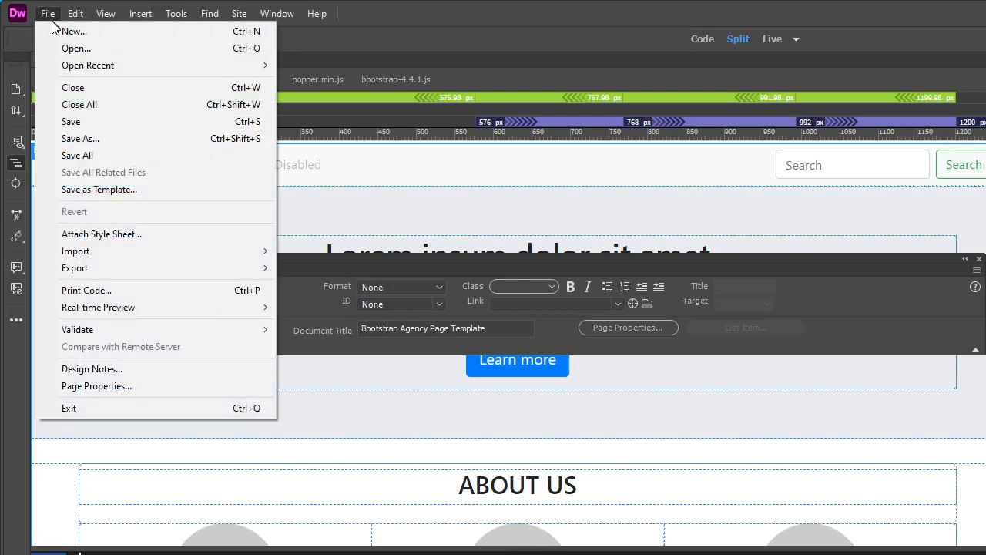
pyautogui.click(81, 138)
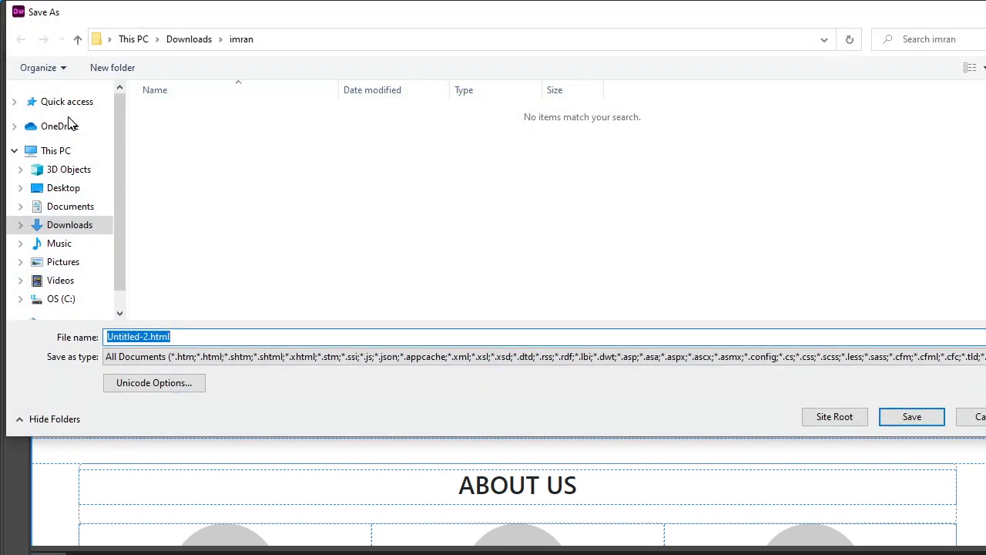
pyautogui.moveTo(247, 86)
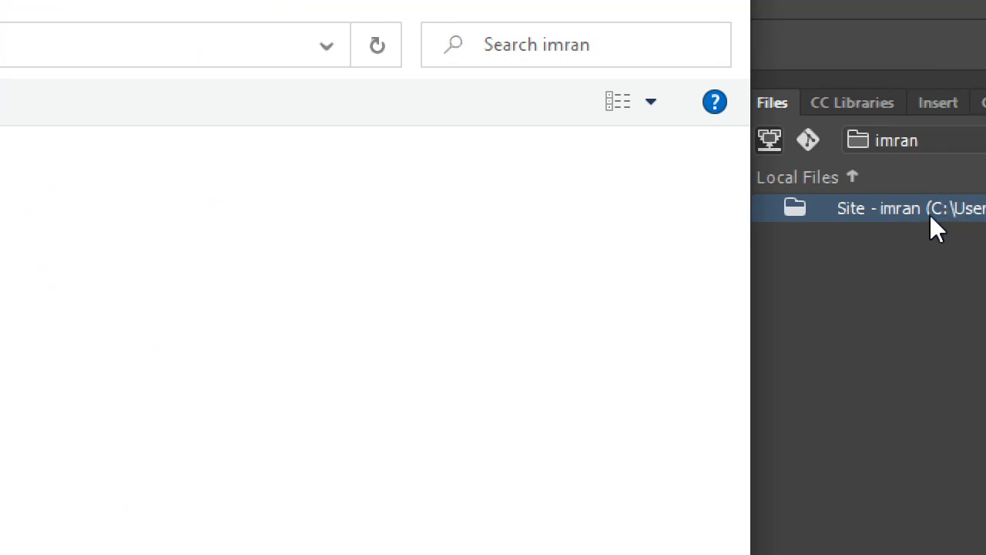
pyautogui.moveTo(732, 147)
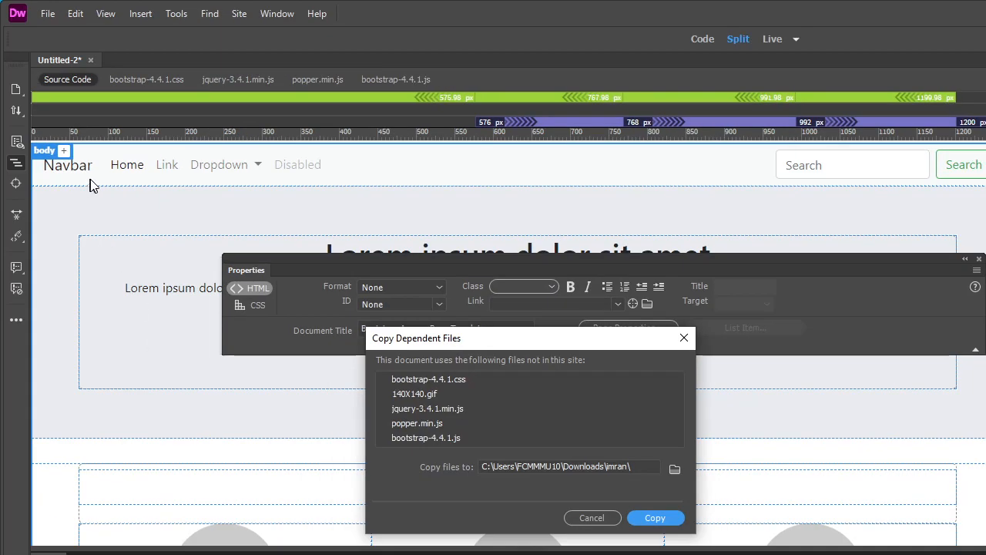
pyautogui.moveTo(92, 53)
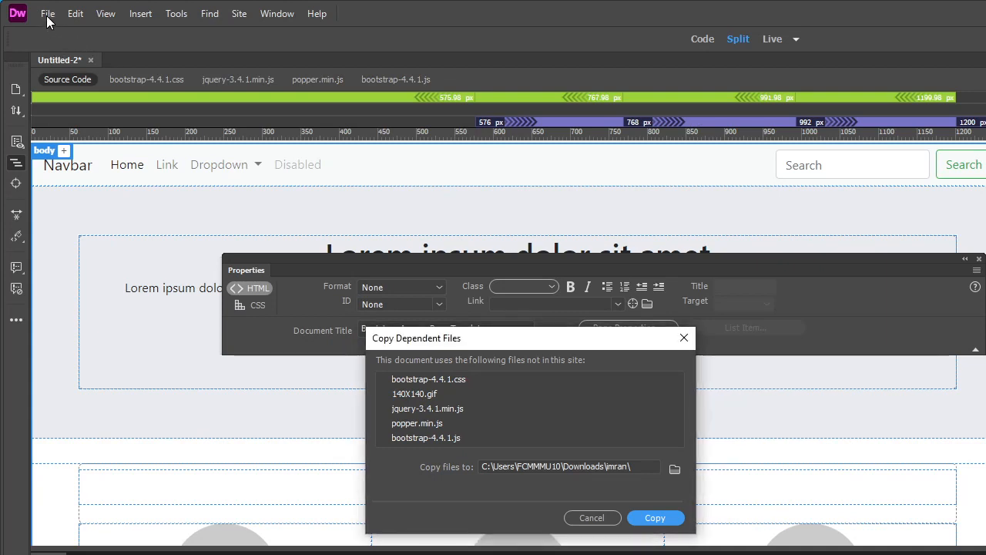
pyautogui.moveTo(442, 344)
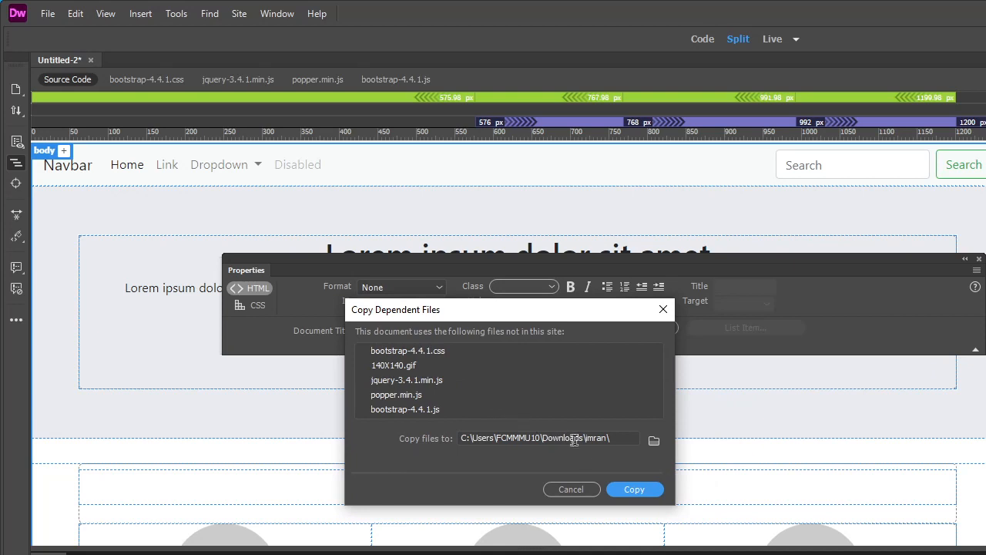
# Copy the Bootstrap CSS, JS, jQuery, Popper and placeholder images into the imran site folder
pyautogui.tripleClick(547, 438)
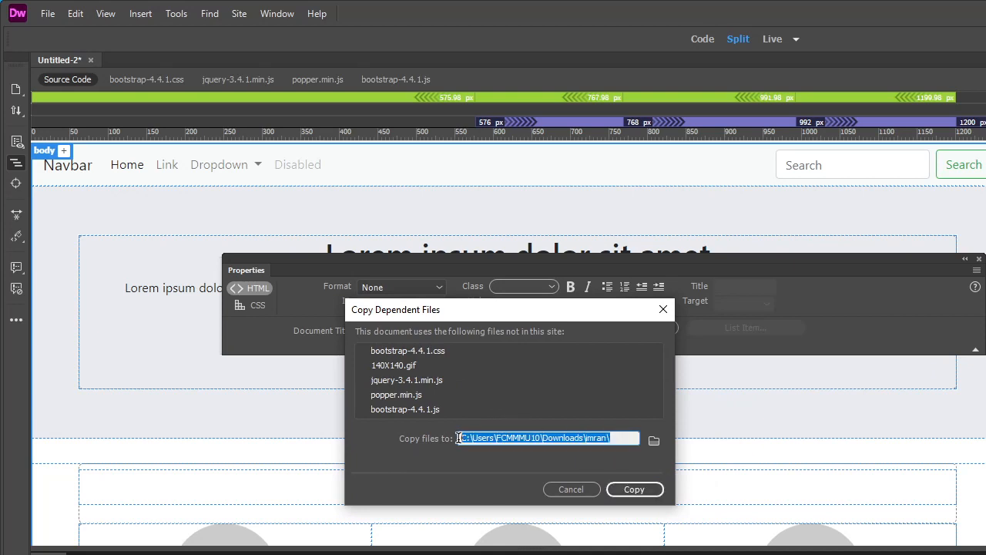
pyautogui.moveTo(578, 460)
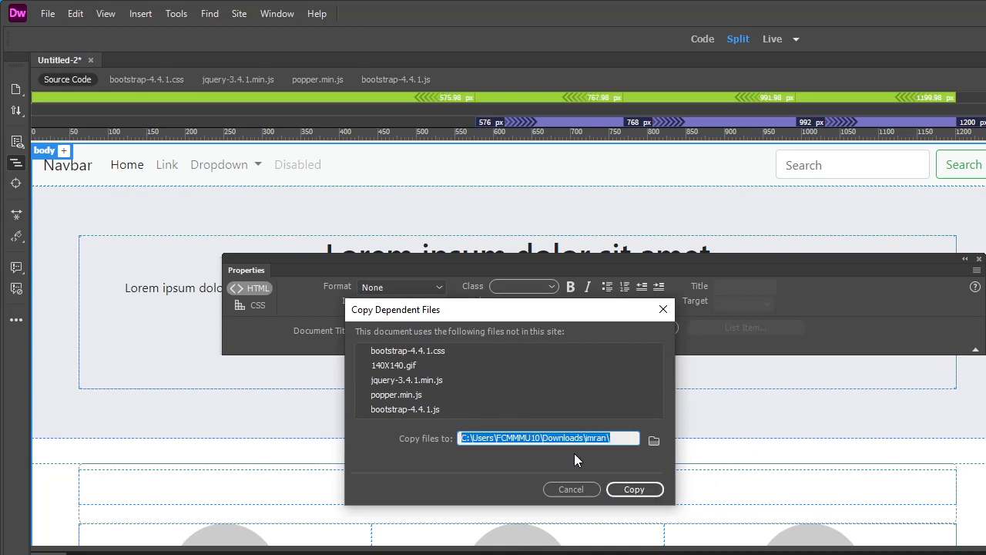
pyautogui.moveTo(419, 320)
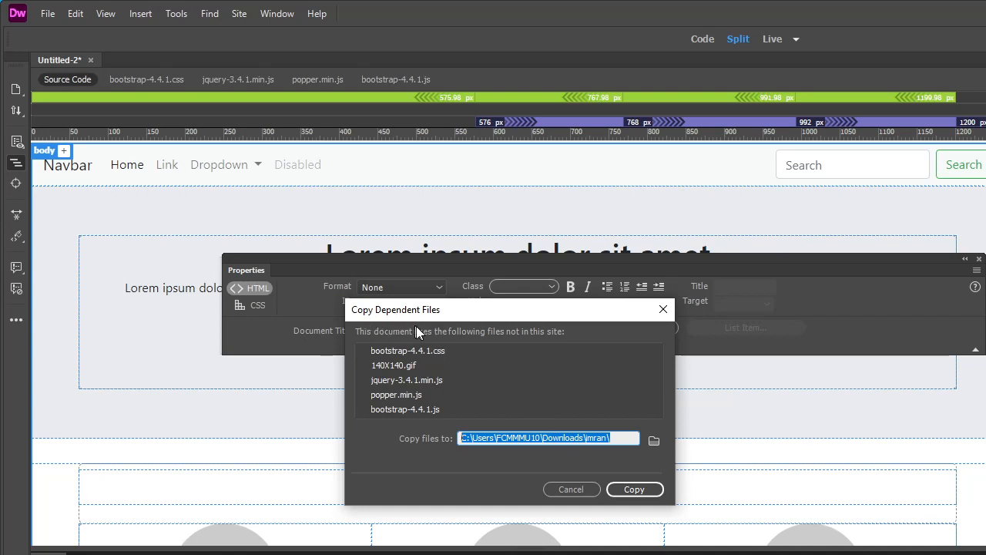
pyautogui.click(634, 489)
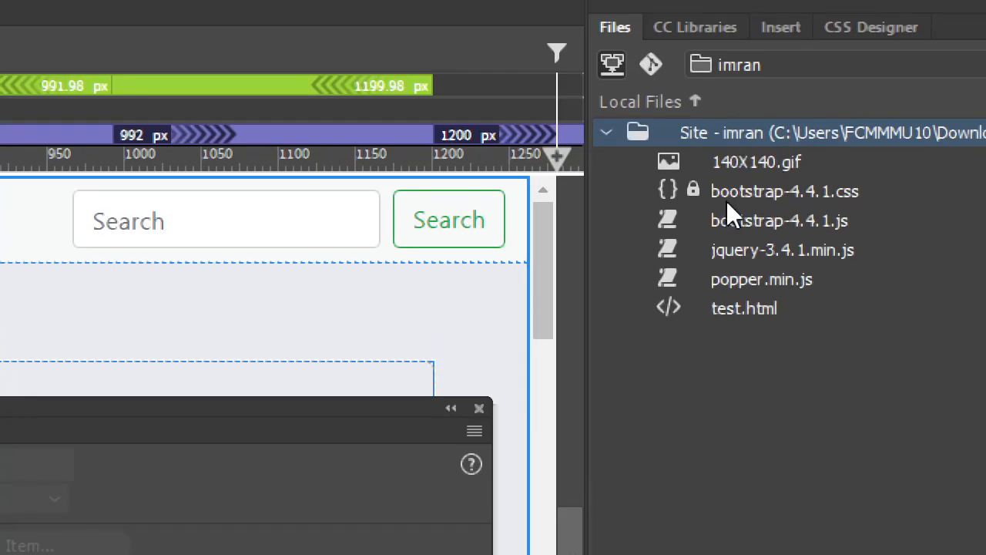
pyautogui.click(784, 191)
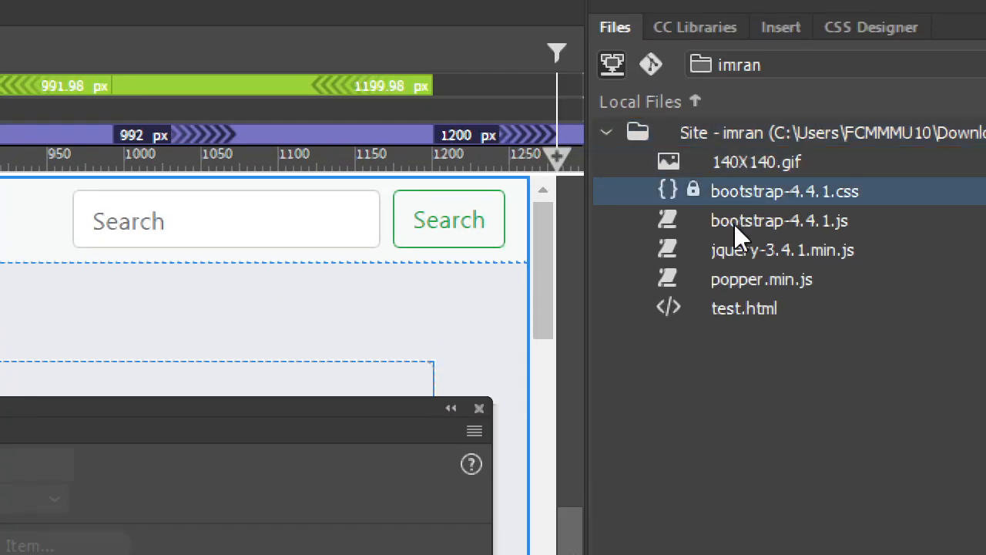
pyautogui.click(745, 308)
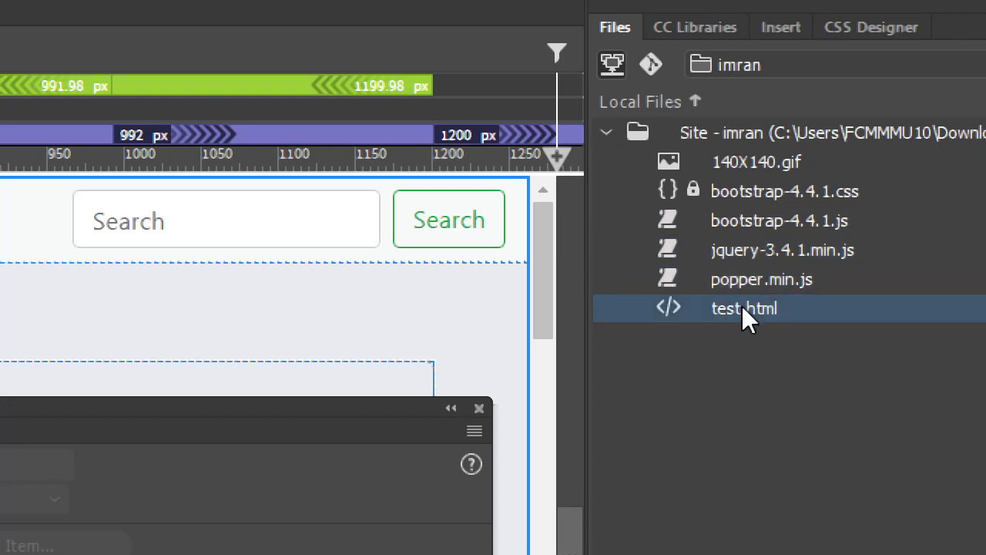
pyautogui.moveTo(775, 231)
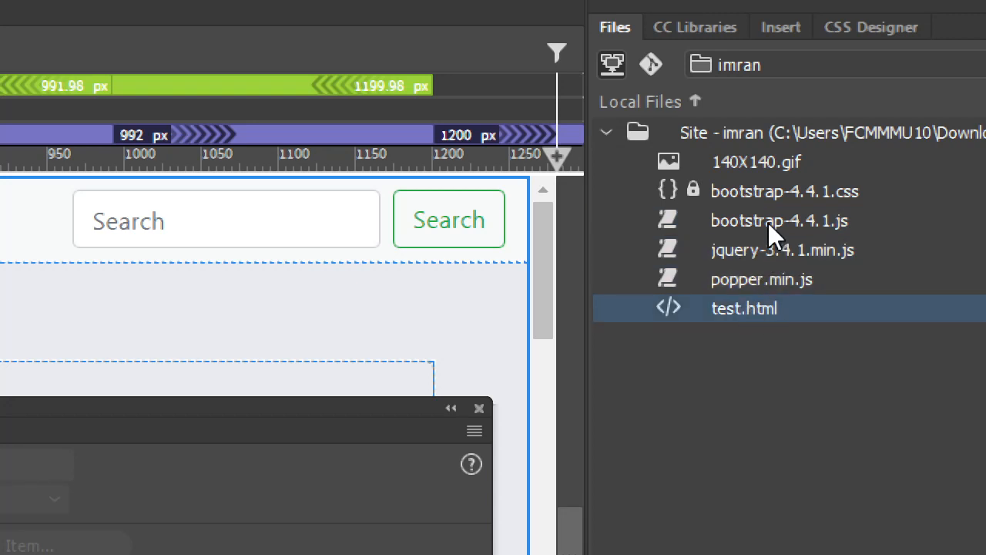
pyautogui.moveTo(773, 235)
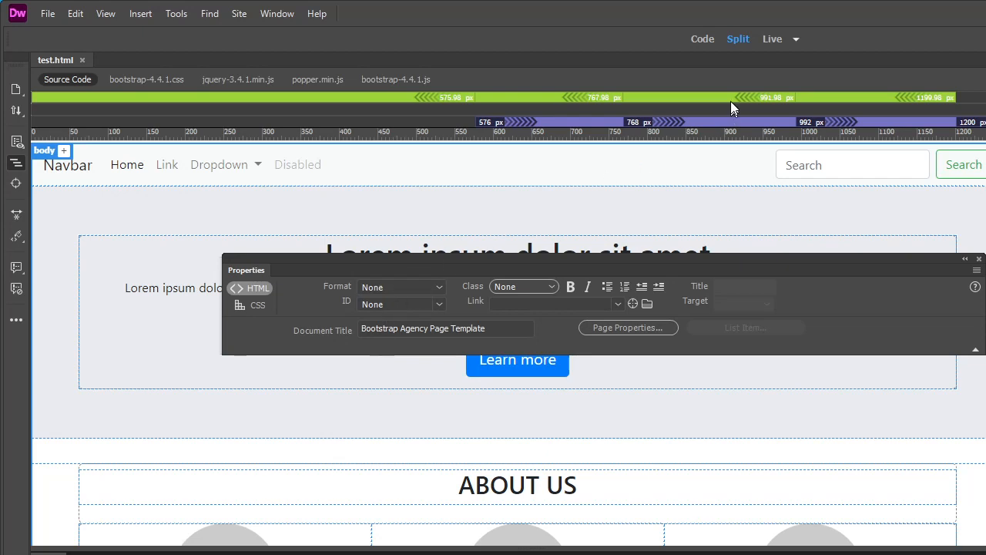
# Switch to Design view, move the Properties panel off the hero heading, then return to Live view
pyautogui.click(796, 39)
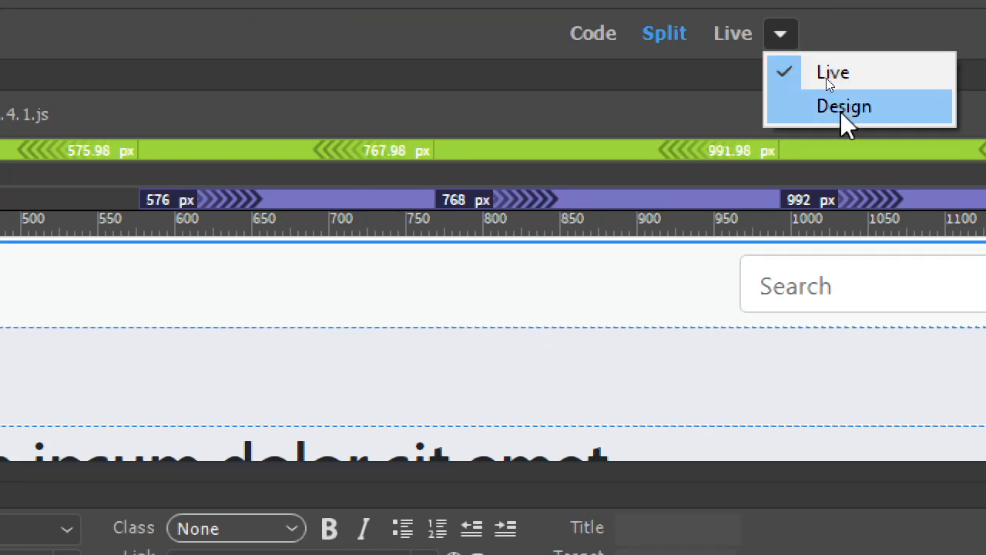
pyautogui.click(844, 106)
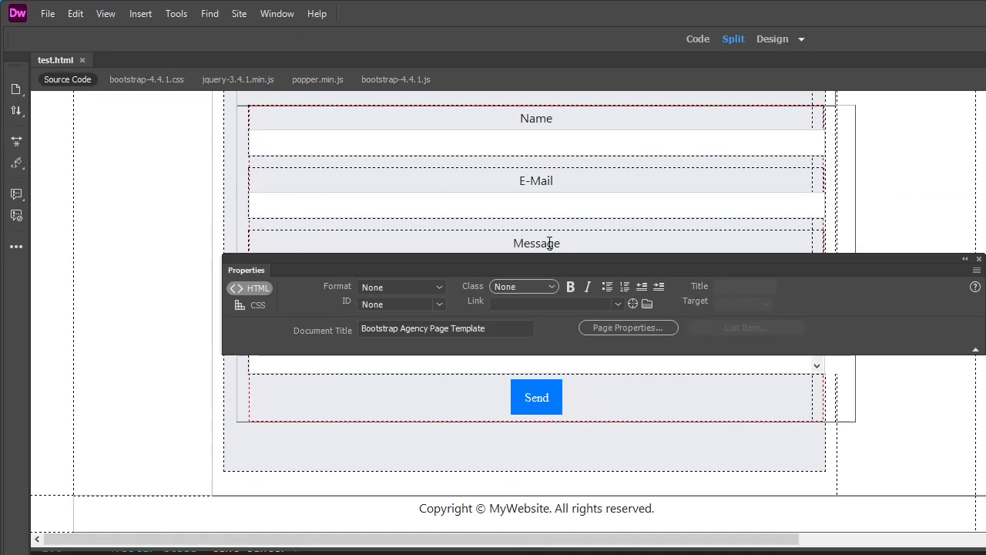
pyautogui.moveTo(247, 270); pyautogui.dragTo(475, 458)
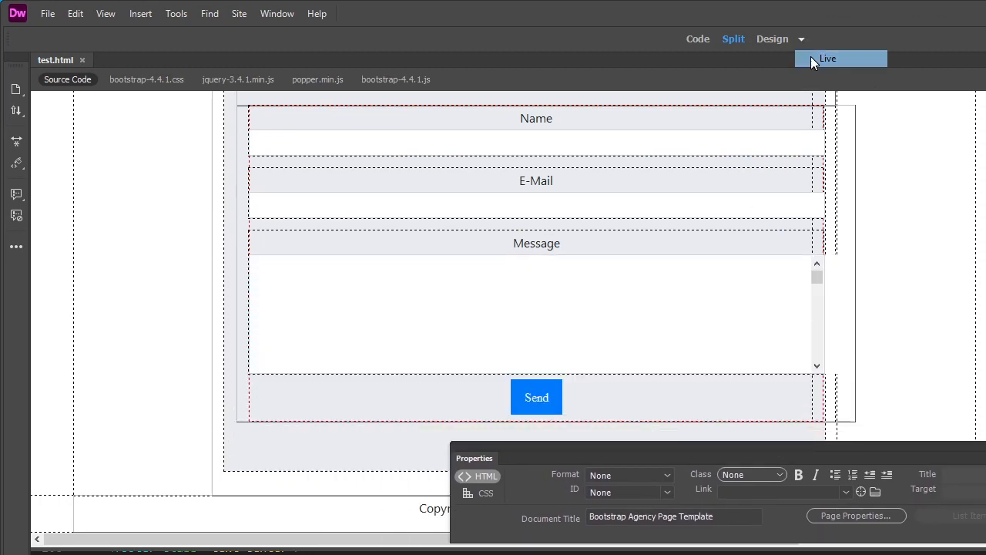
pyautogui.click(827, 57)
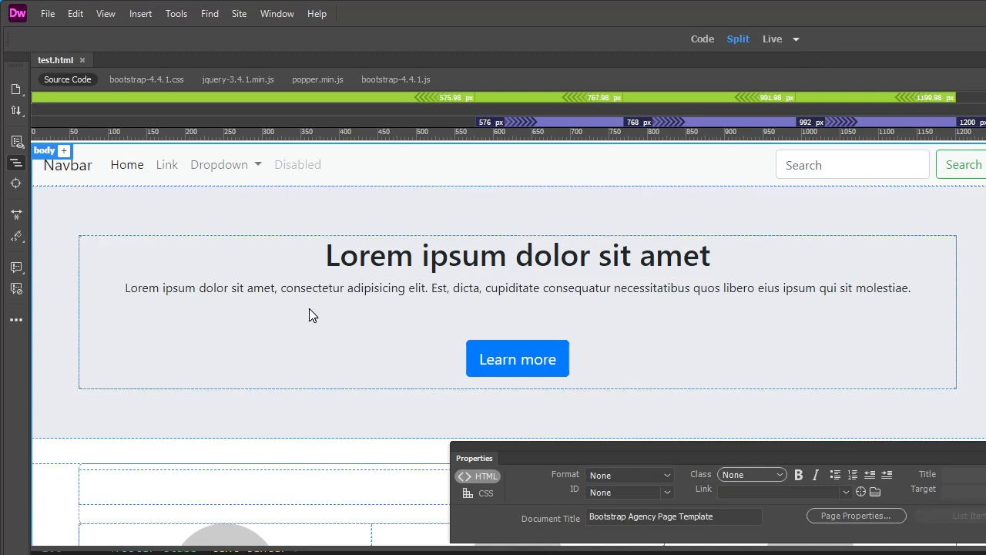
pyautogui.moveTo(226, 206)
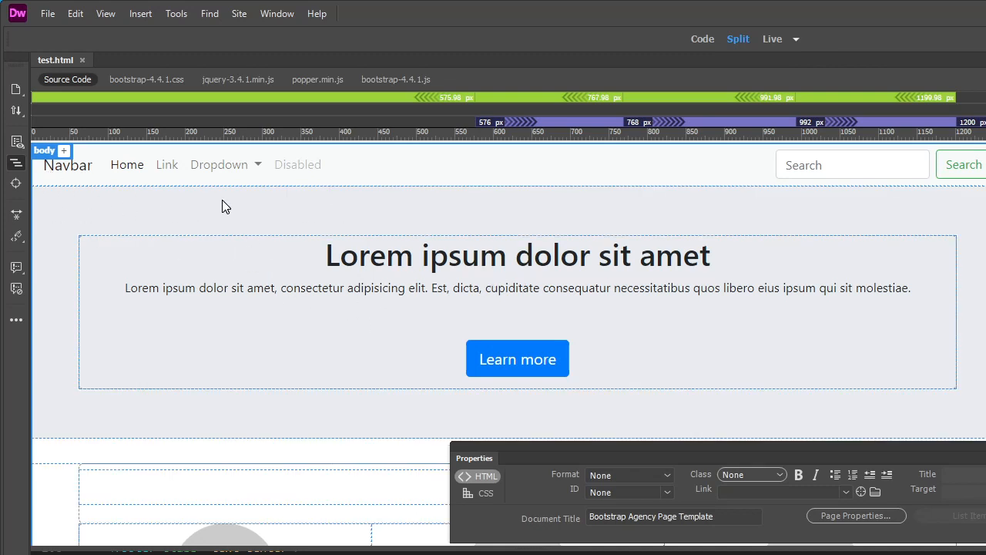
pyautogui.moveTo(613, 324)
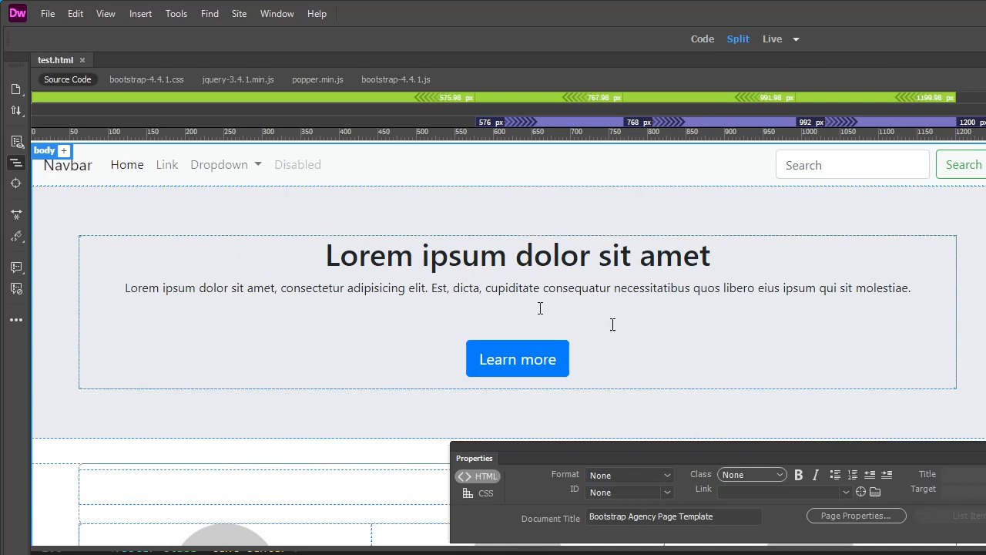
pyautogui.moveTo(640, 453)
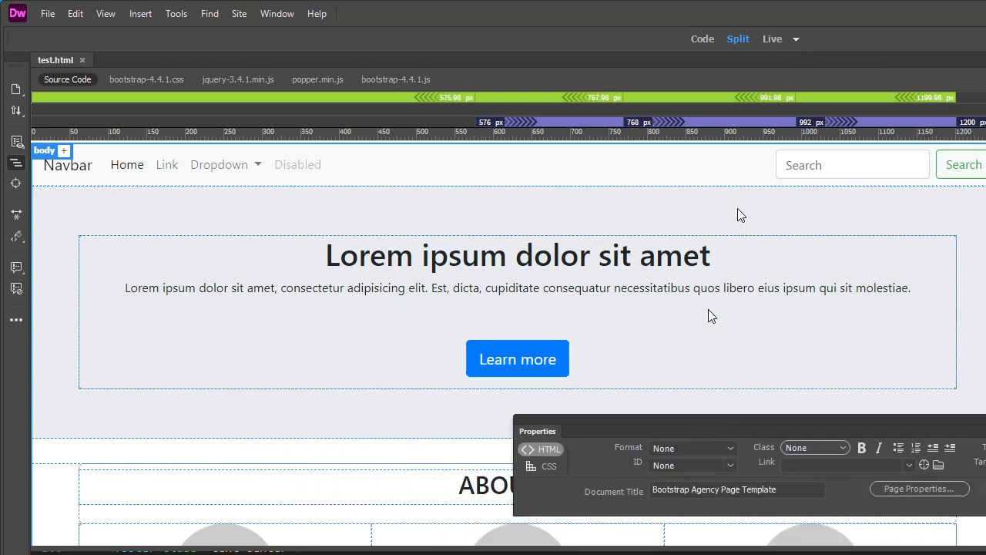
pyautogui.moveTo(890, 131)
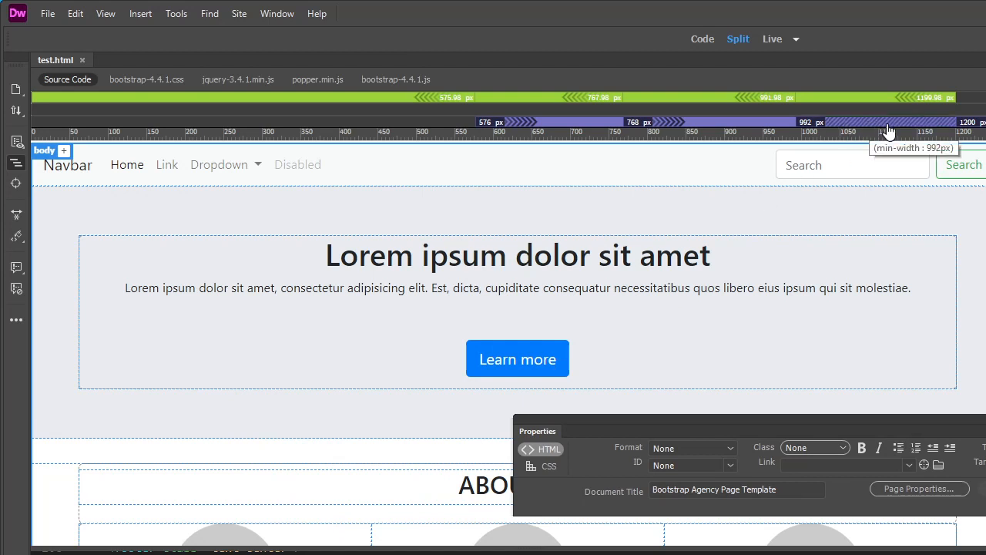
pyautogui.moveTo(888, 126)
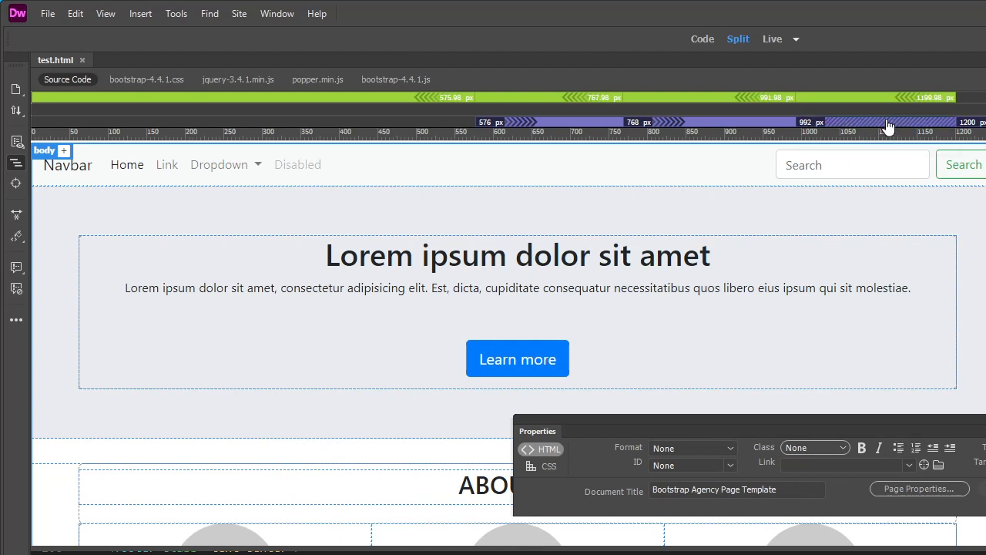
# Narrow the live preview through the 992px and 768px breakpoints down to 576px
pyautogui.moveTo(888, 121); pyautogui.dragTo(794, 121)
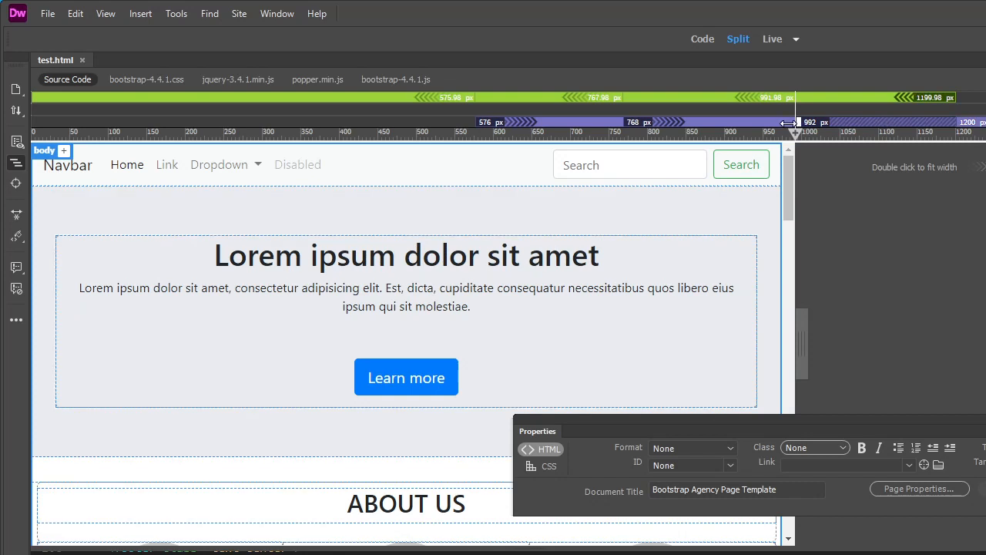
pyautogui.moveTo(790, 121); pyautogui.dragTo(617, 122)
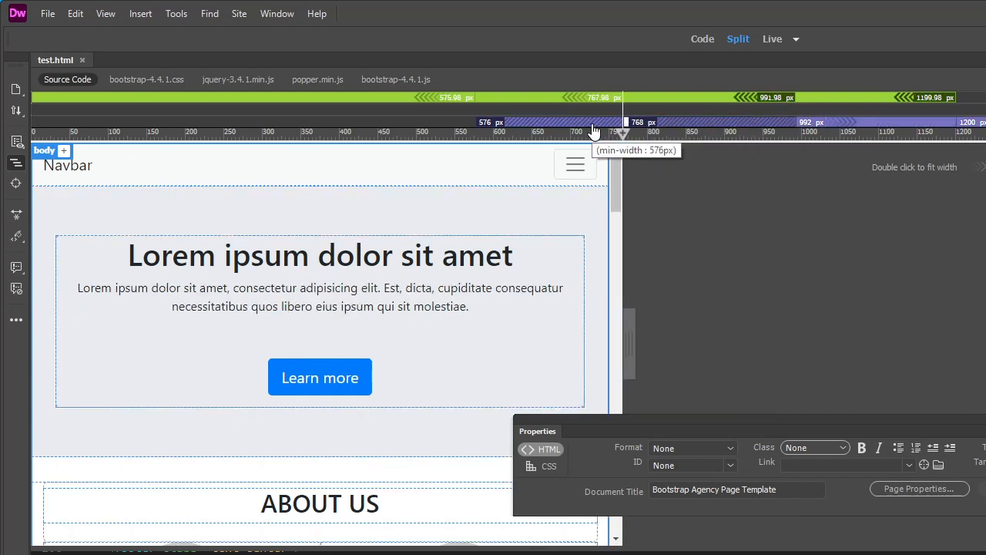
pyautogui.moveTo(617, 122); pyautogui.dragTo(470, 121)
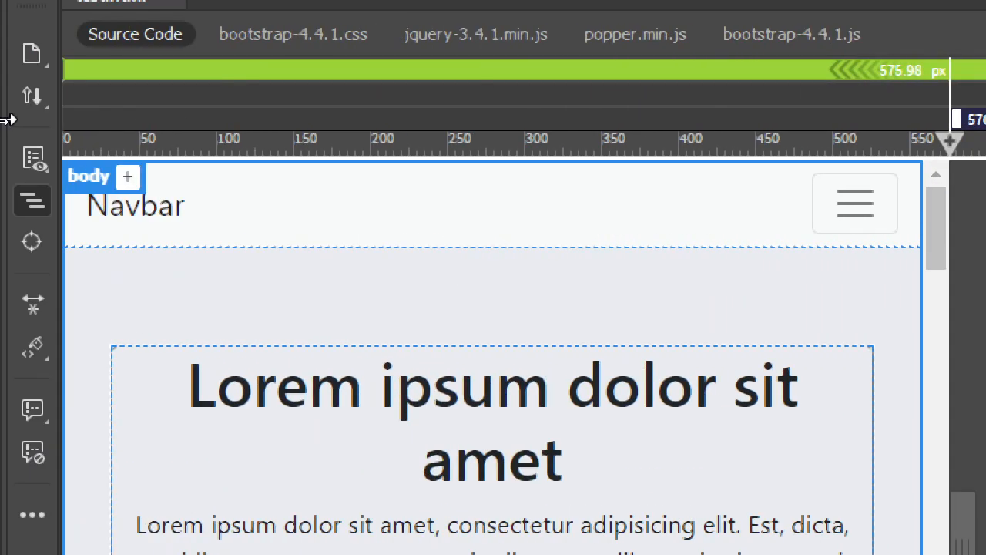
pyautogui.moveTo(539, 128)
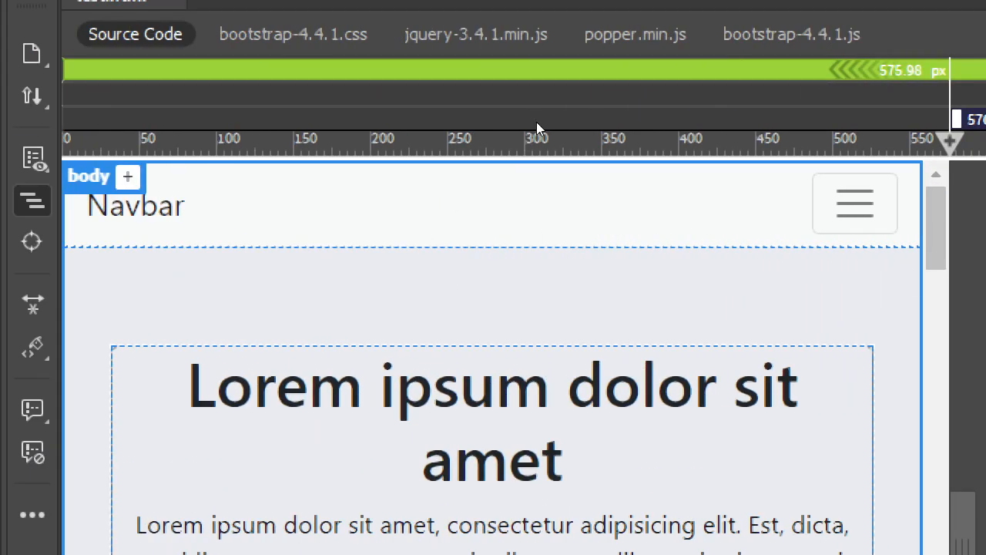
pyautogui.moveTo(454, 339)
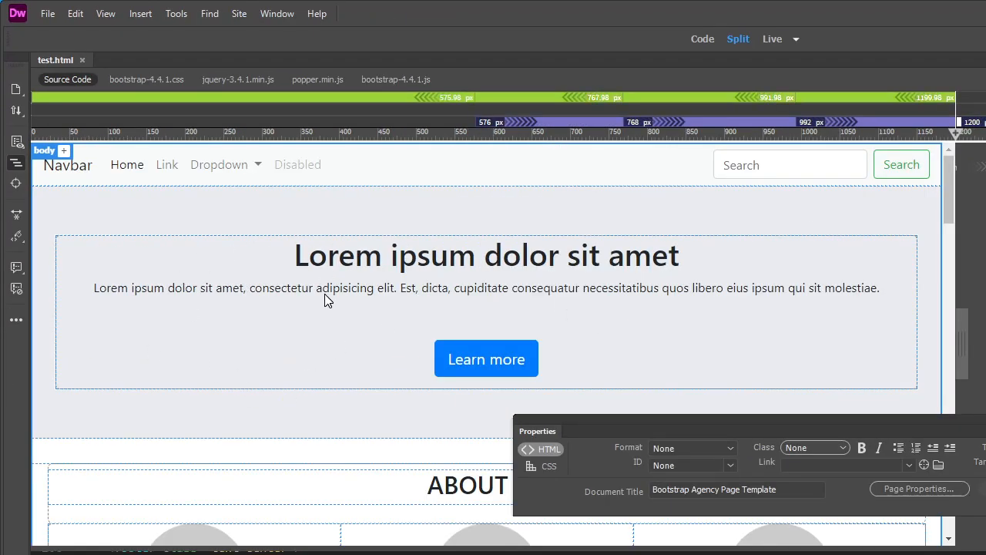
pyautogui.moveTo(383, 376)
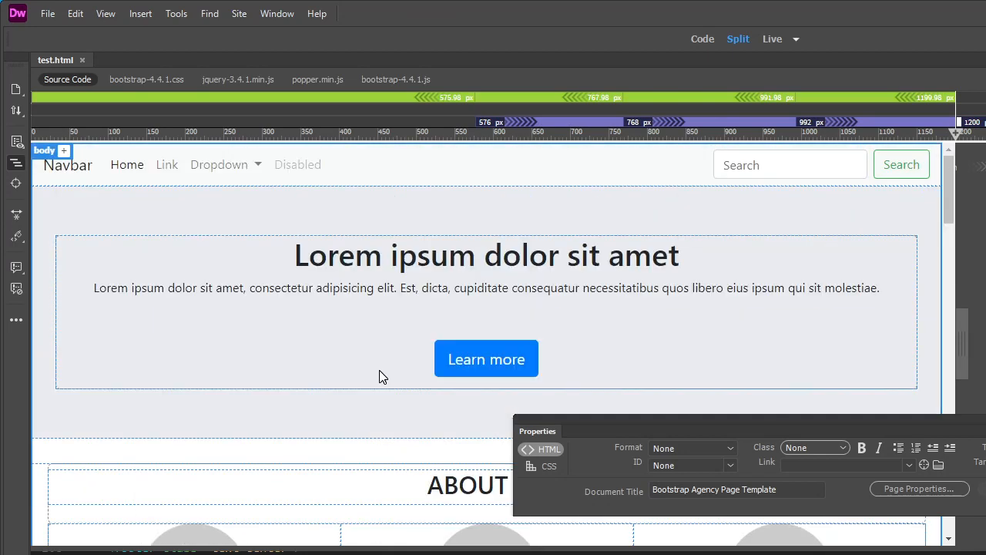
pyautogui.moveTo(561, 142)
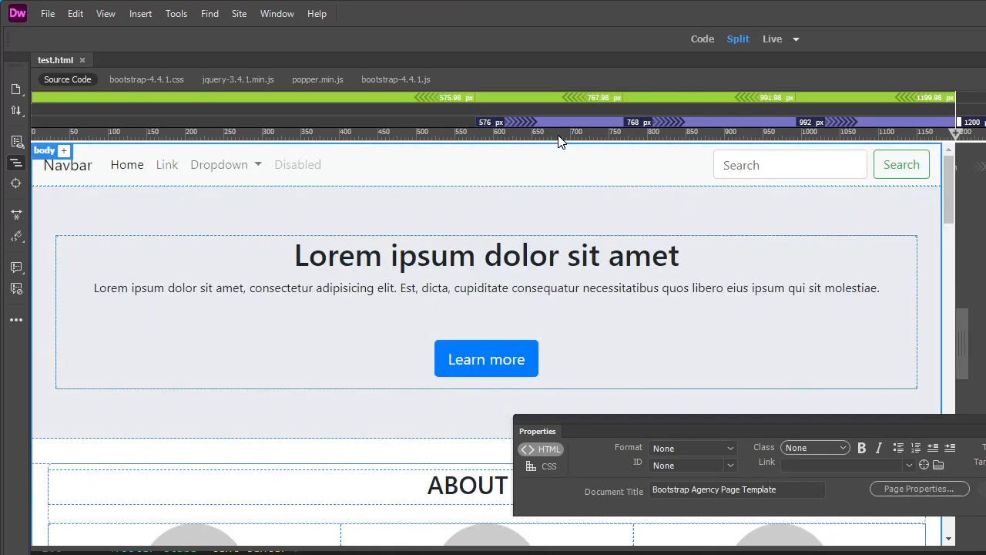
pyautogui.moveTo(537, 132)
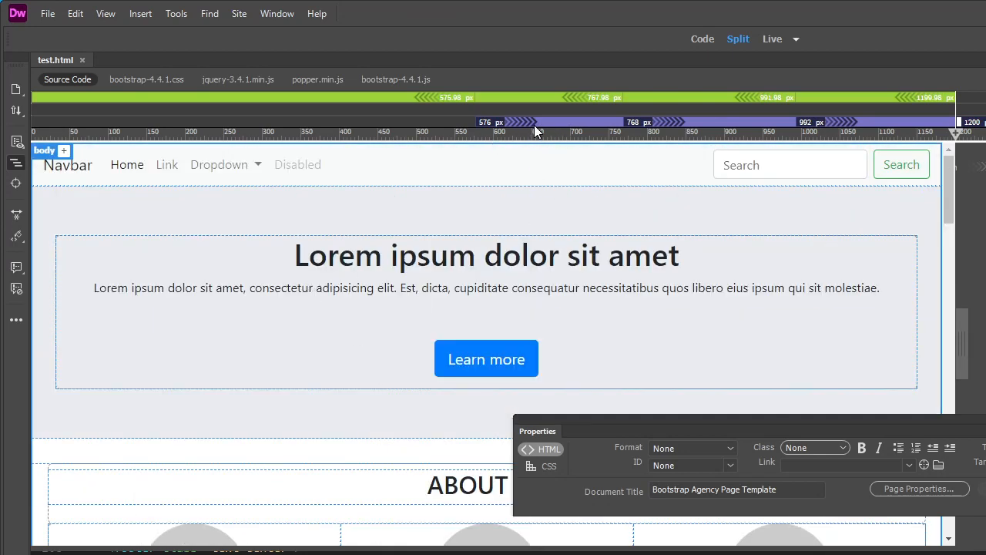
pyautogui.moveTo(538, 128)
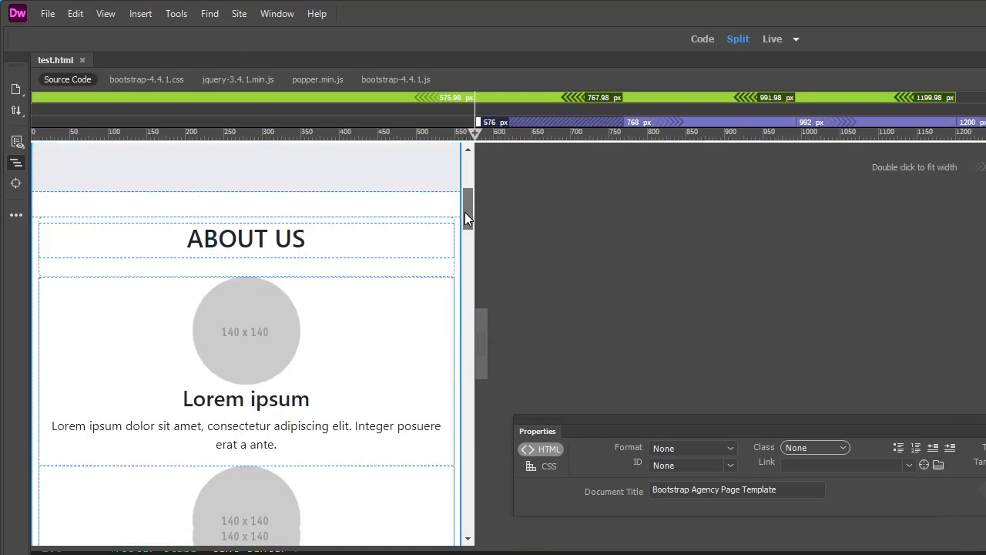
# Hide the circular placeholder images of the first three About Us cards with Hide Element
pyautogui.scroll(-3)
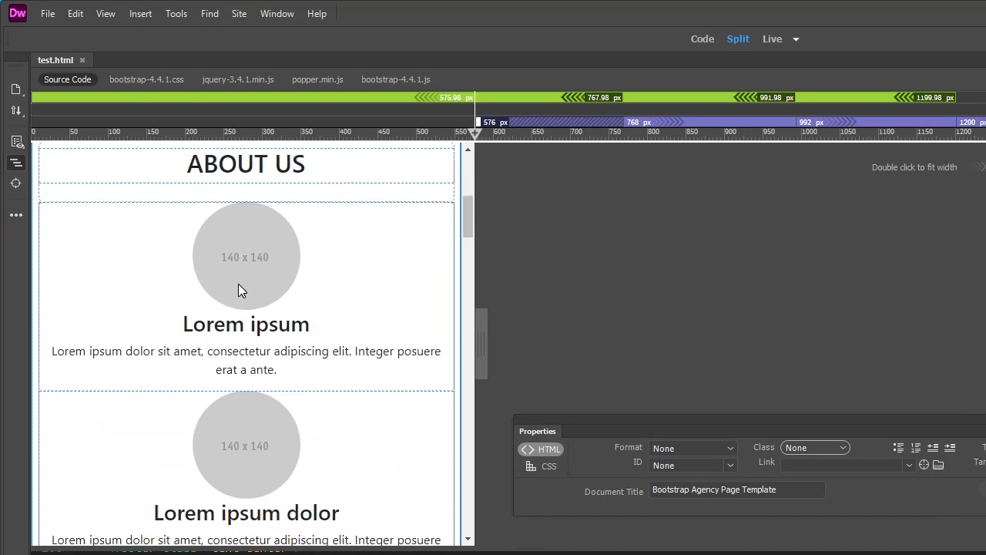
pyautogui.click(245, 257)
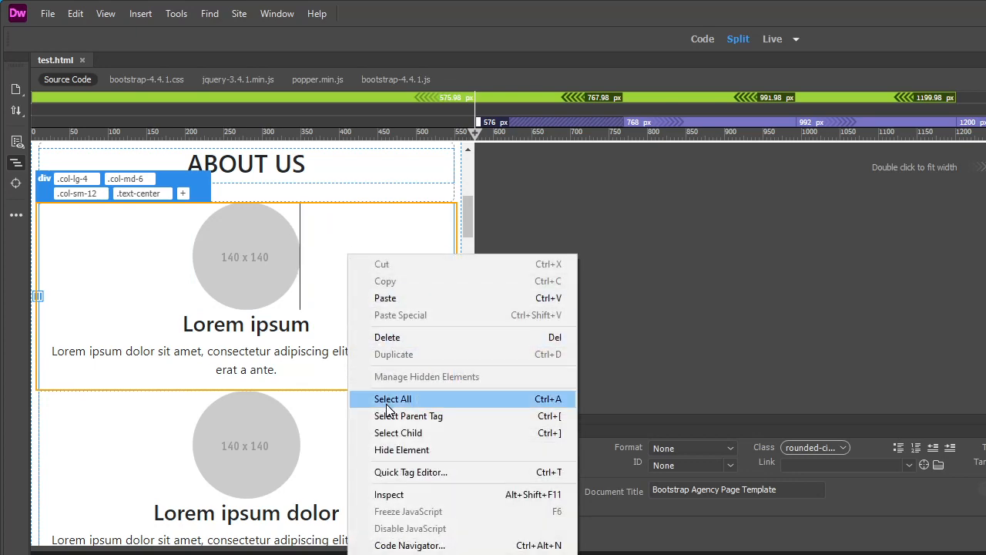
pyautogui.moveTo(331, 309)
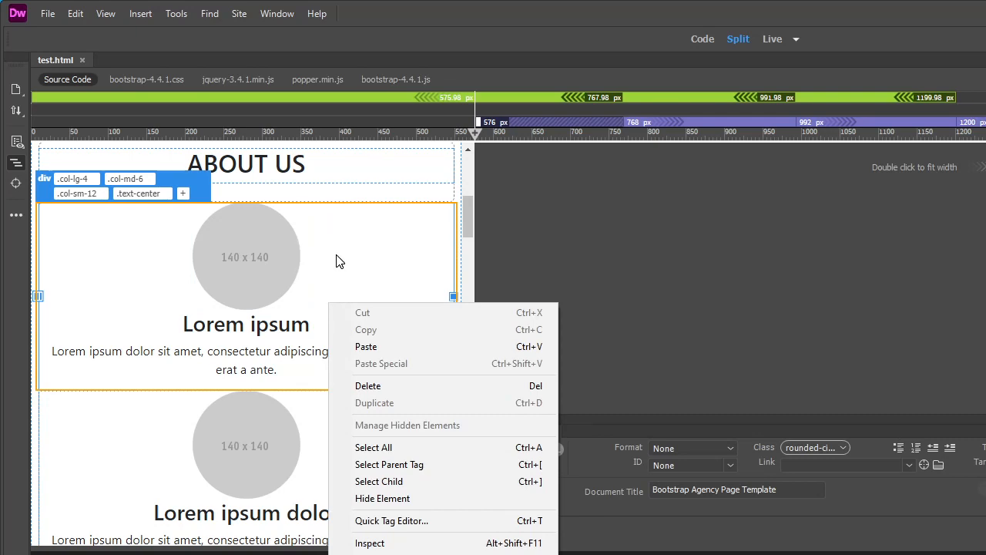
pyautogui.click(247, 256)
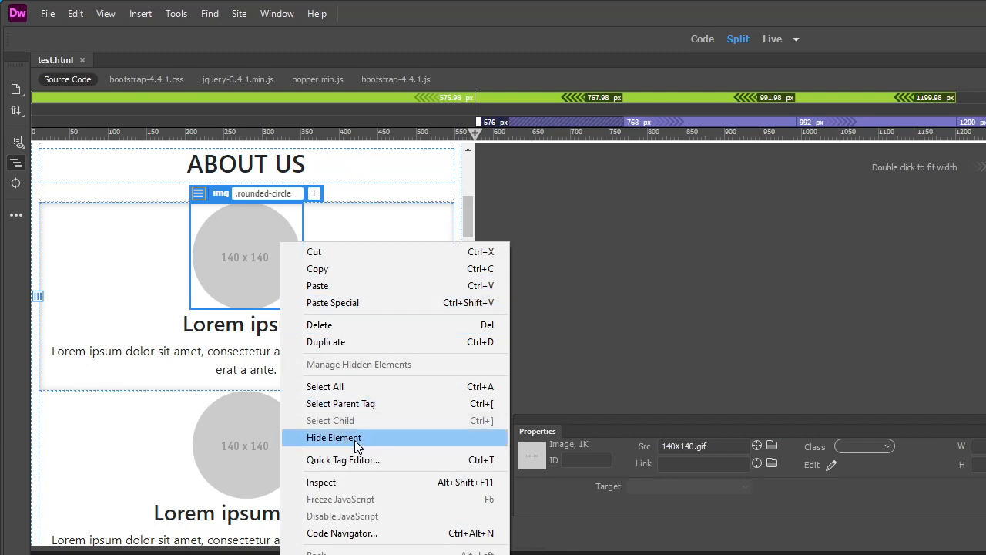
pyautogui.moveTo(243, 272)
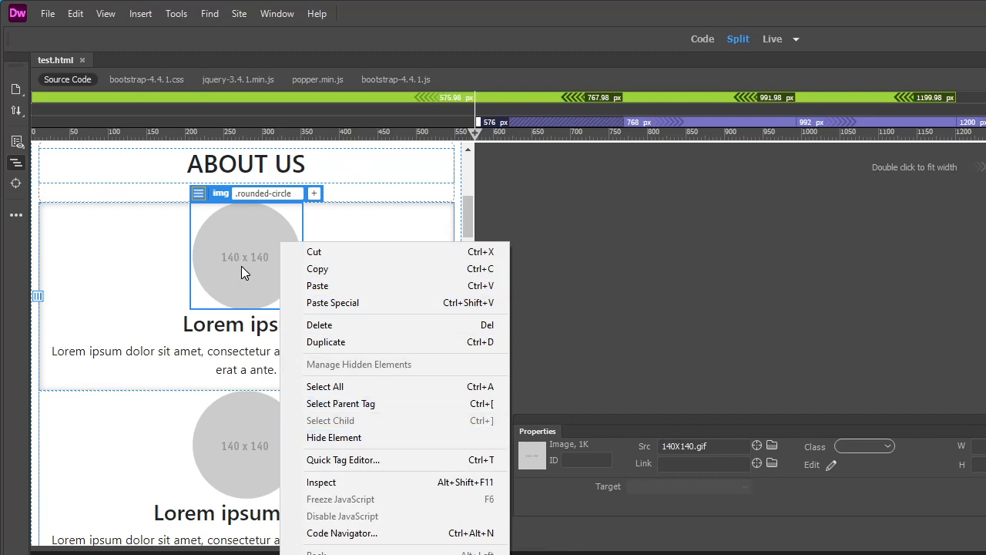
pyautogui.moveTo(343, 459)
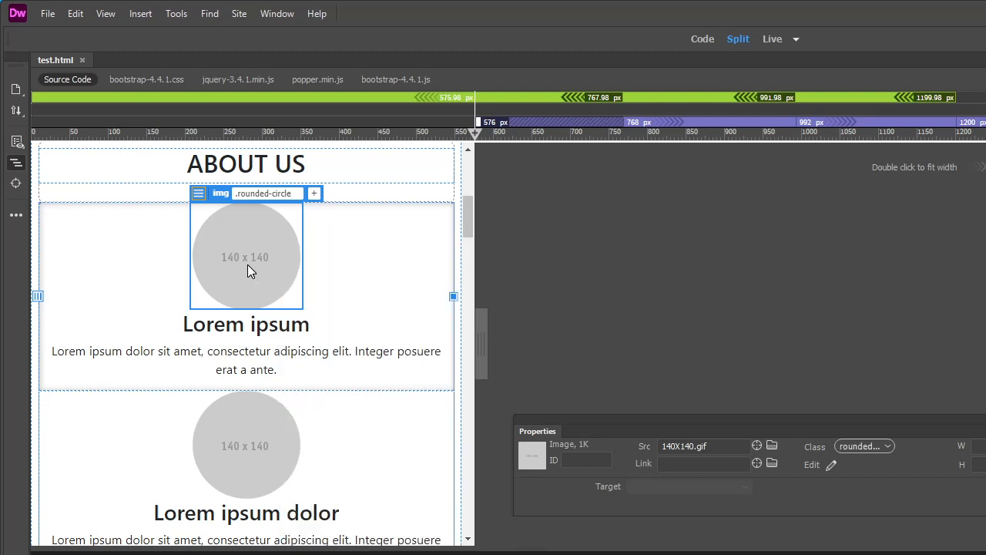
pyautogui.rightClick(247, 256)
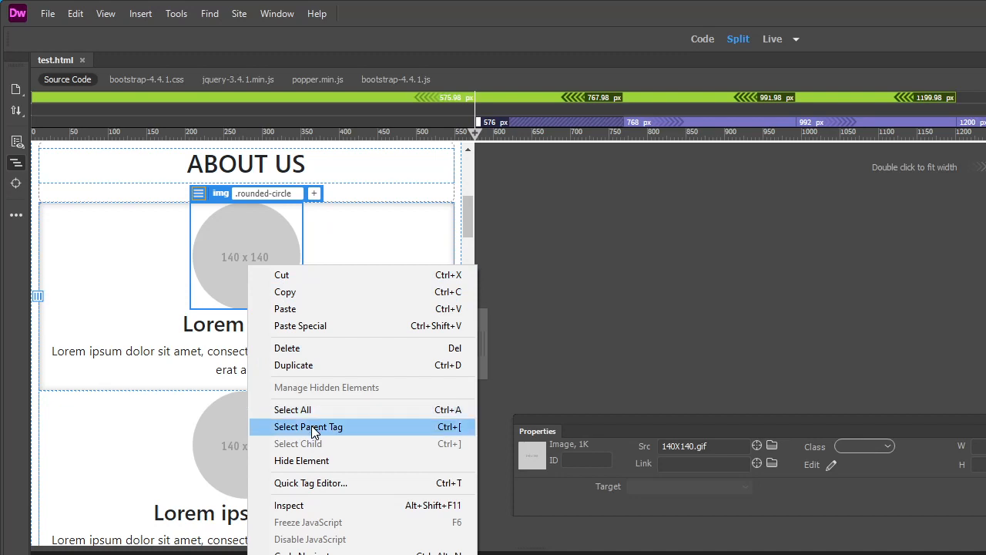
pyautogui.click(308, 427)
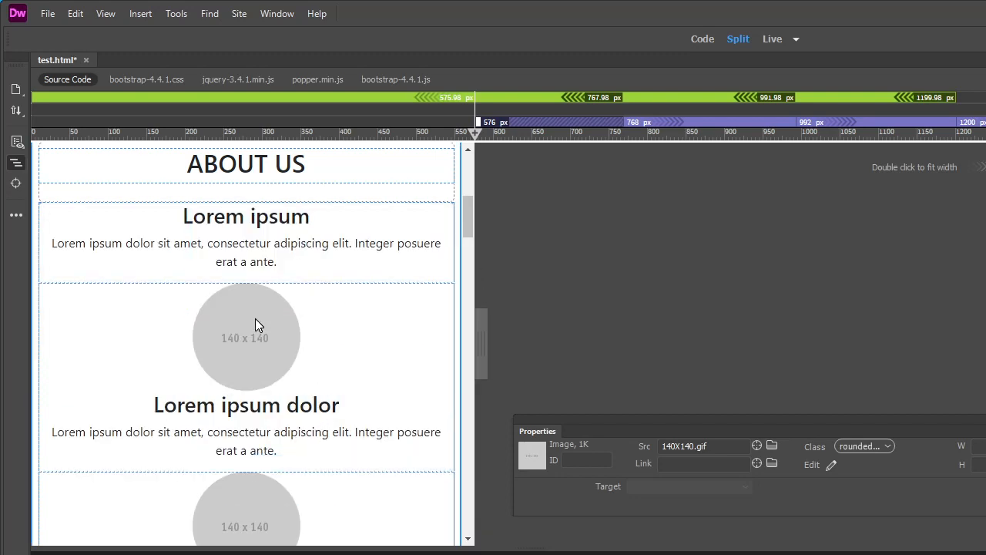
pyautogui.moveTo(362, 206)
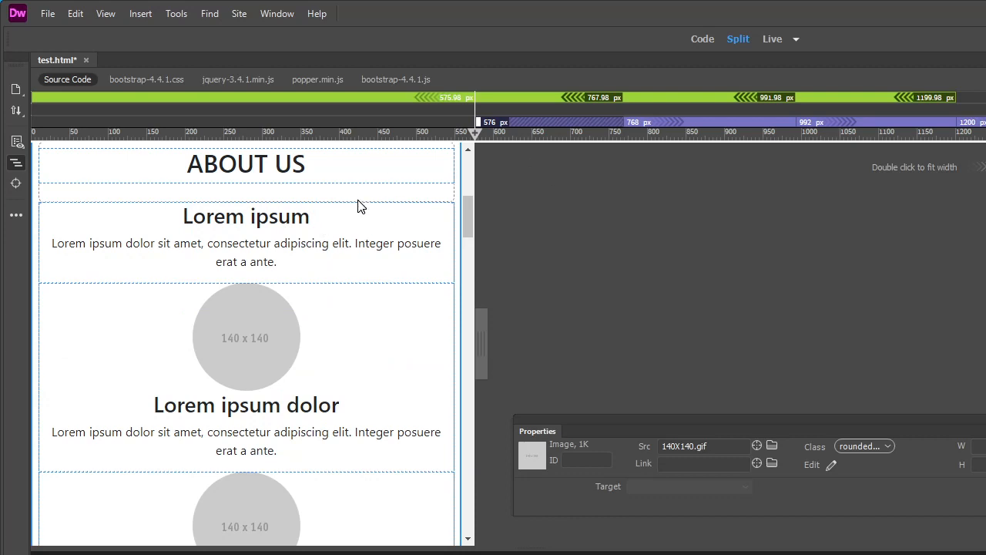
pyautogui.rightClick(245, 338)
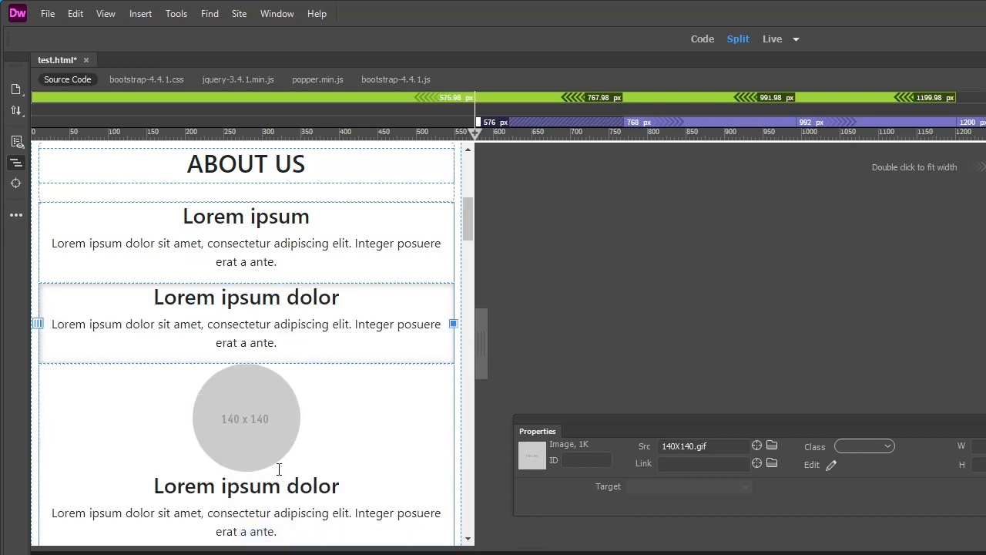
pyautogui.click(246, 418)
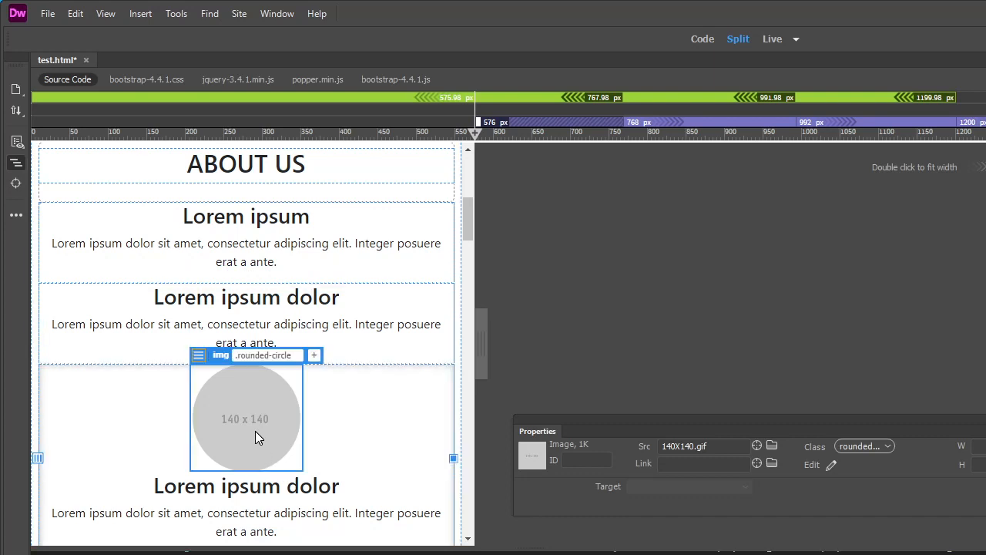
pyautogui.rightClick(258, 416)
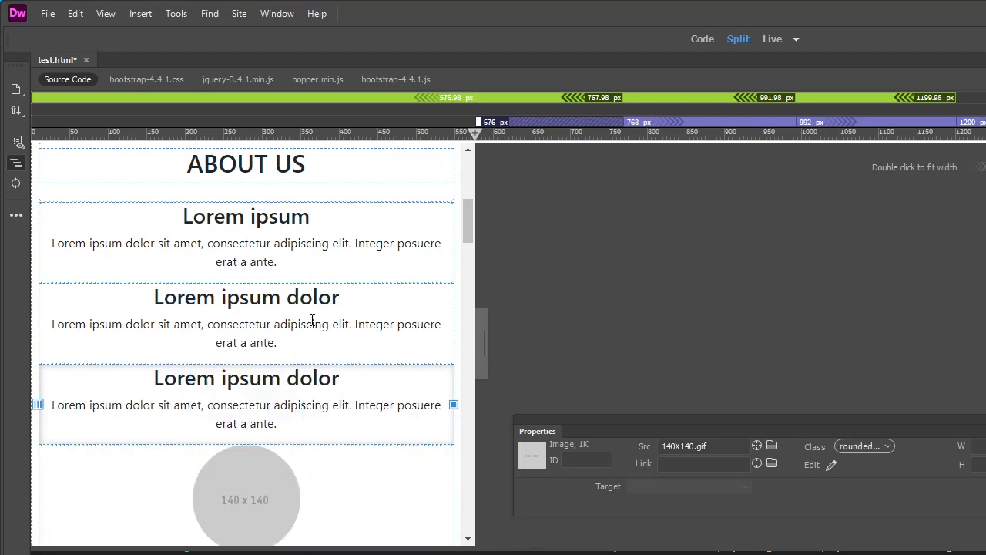
# Check the About Us images at 768px, then return to 576px and scroll the page
pyautogui.moveTo(478, 121); pyautogui.dragTo(623, 122)
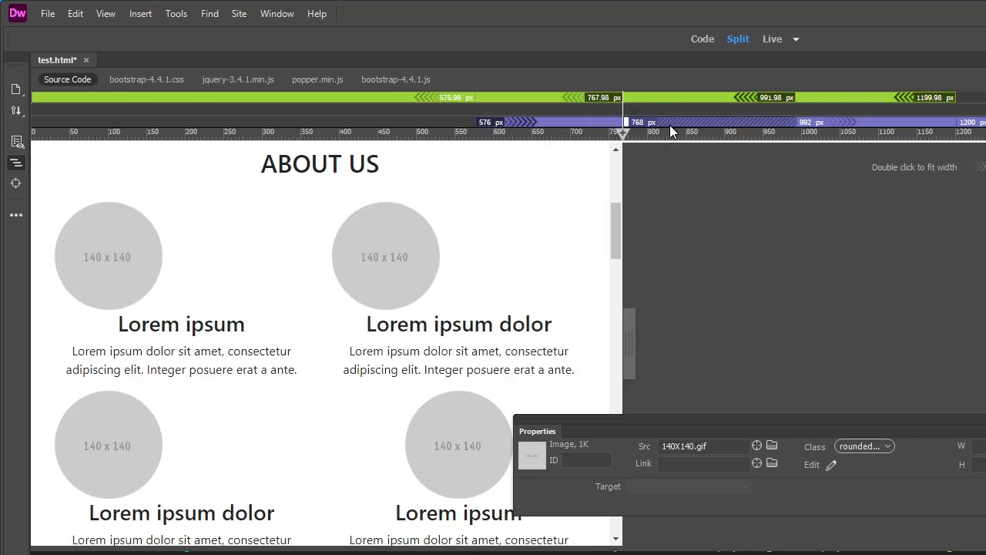
pyautogui.moveTo(622, 133); pyautogui.dragTo(798, 133)
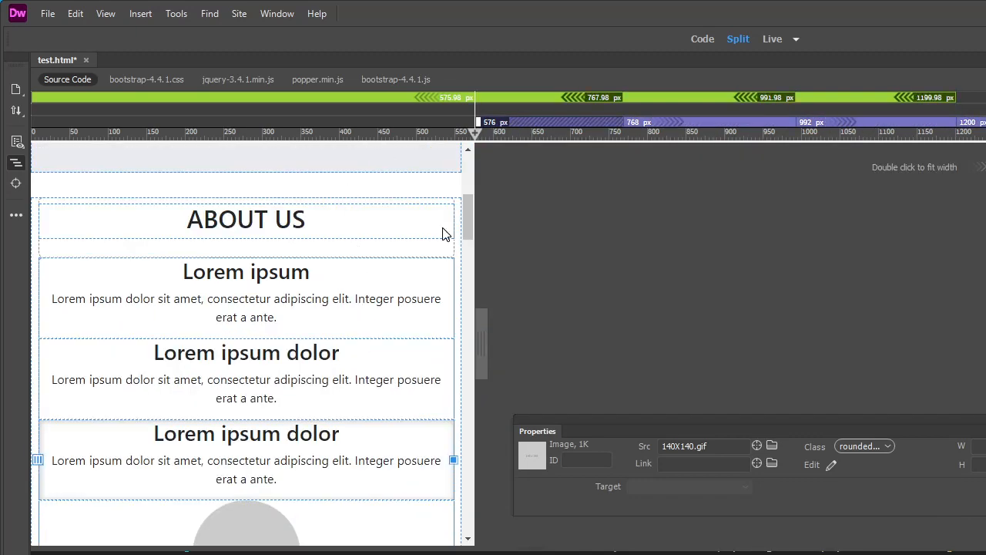
pyautogui.scroll(-3)
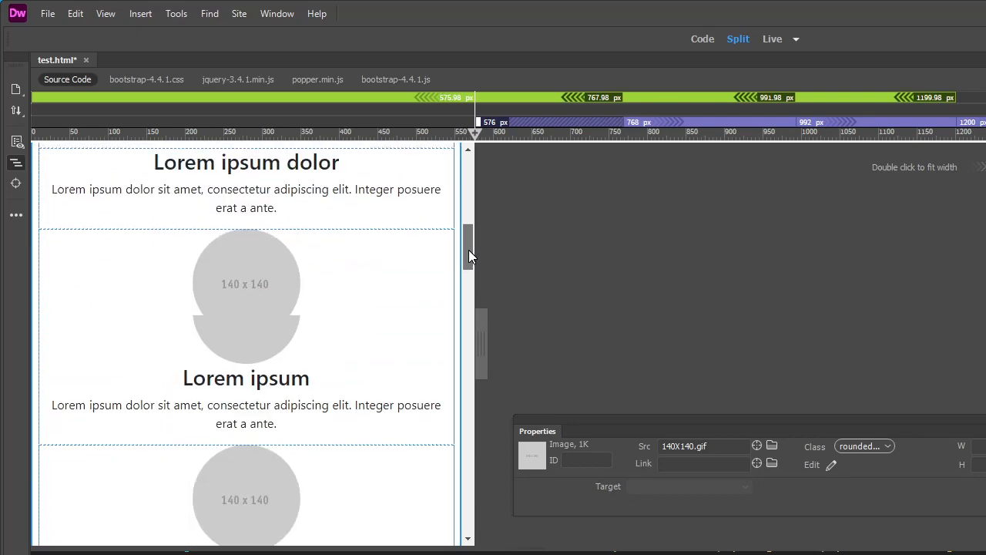
pyautogui.scroll(-3)
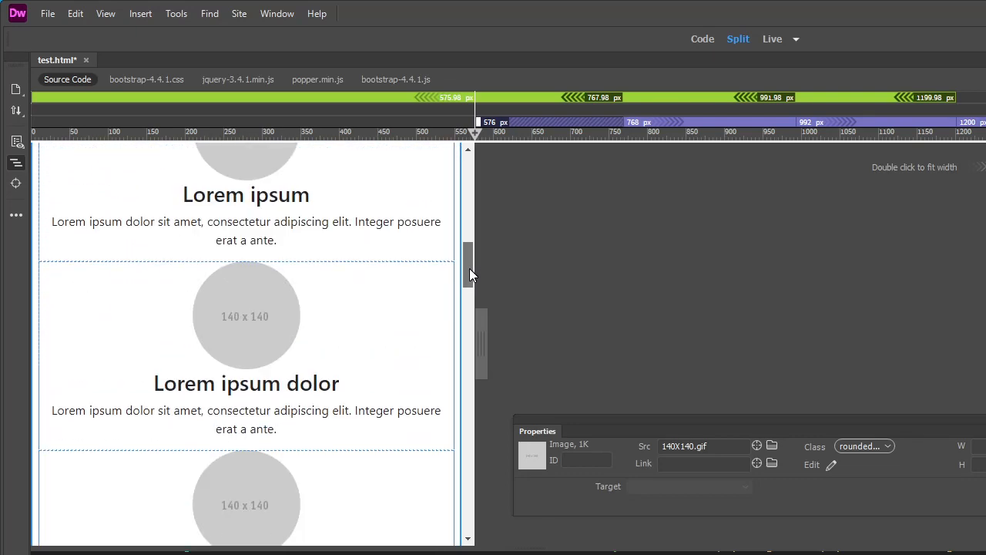
pyautogui.scroll(3)
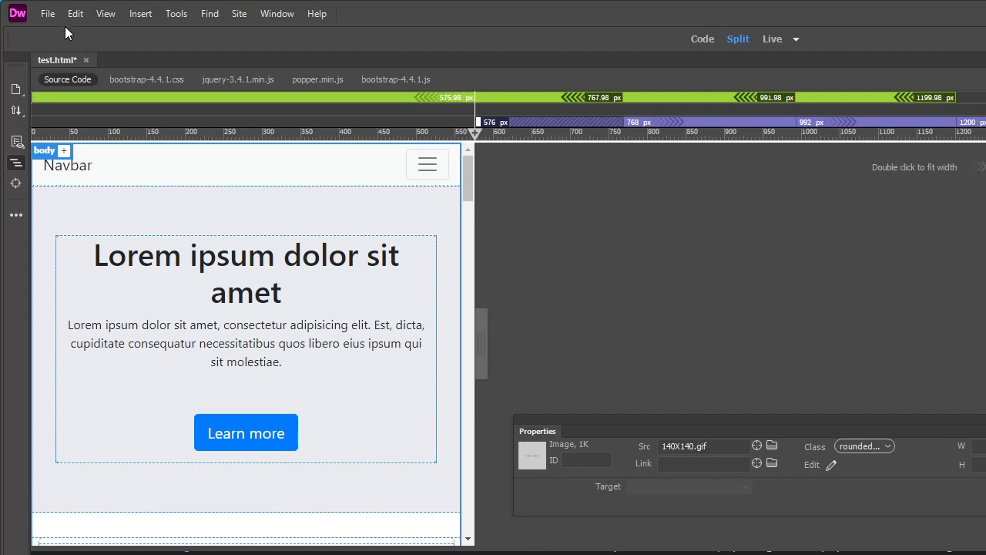
# Save test.html from the File menu
pyautogui.click(47, 14)
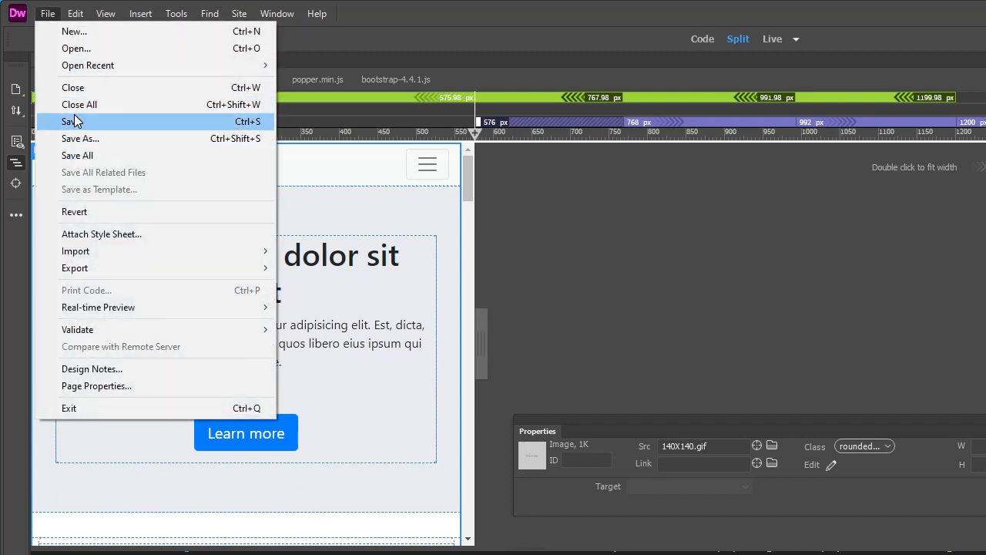
pyautogui.click(70, 121)
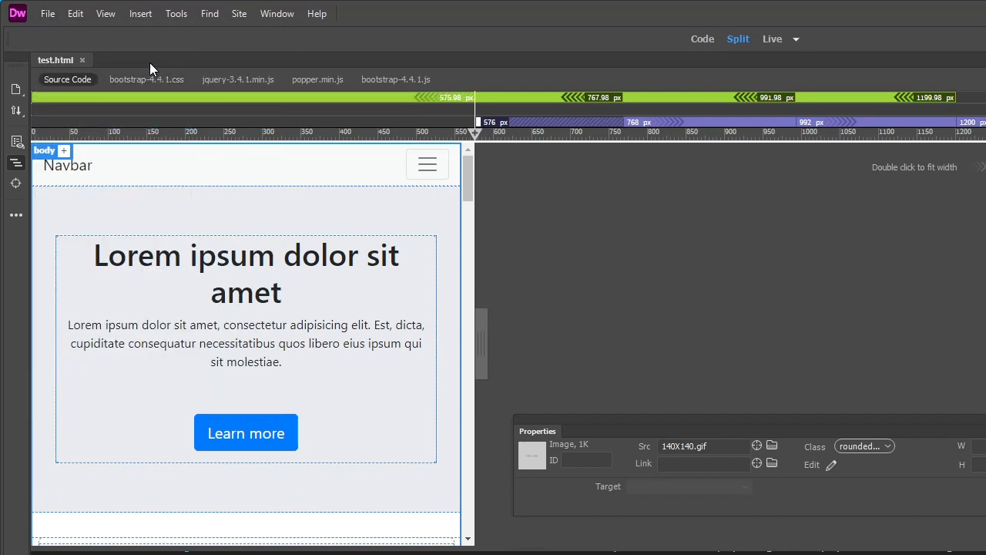
pyautogui.click(47, 13)
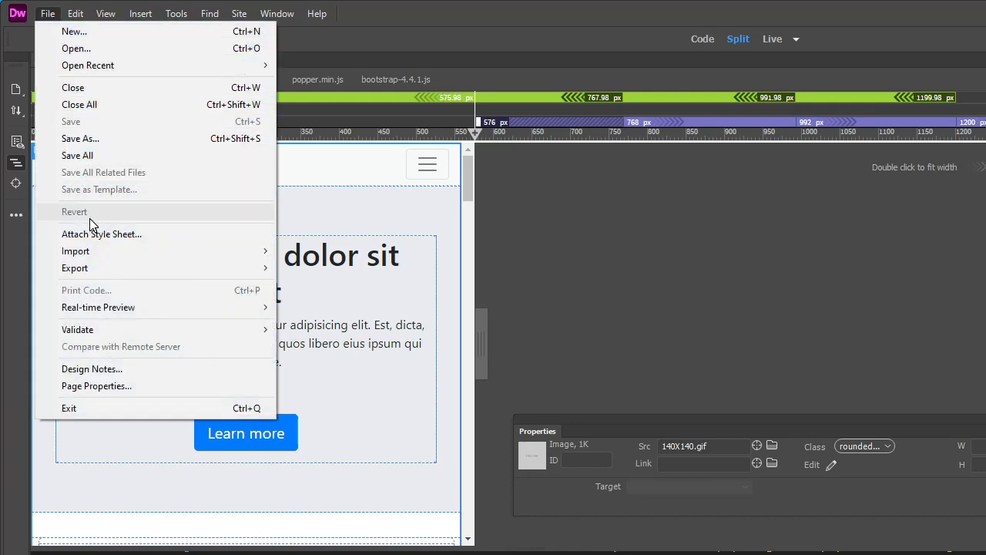
pyautogui.moveTo(98, 307)
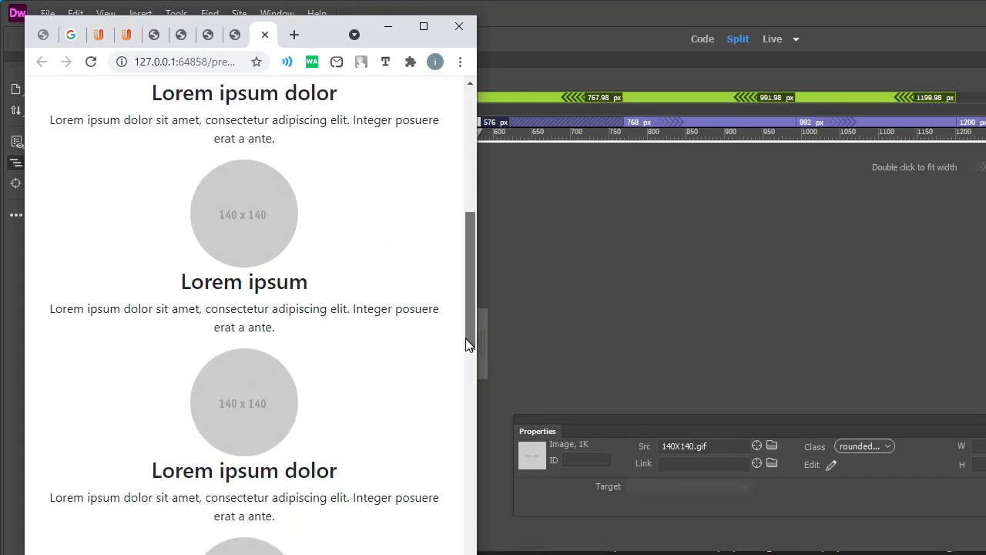
# Scroll up through the About Us cards in Chrome's real-time preview
pyautogui.scroll(3)
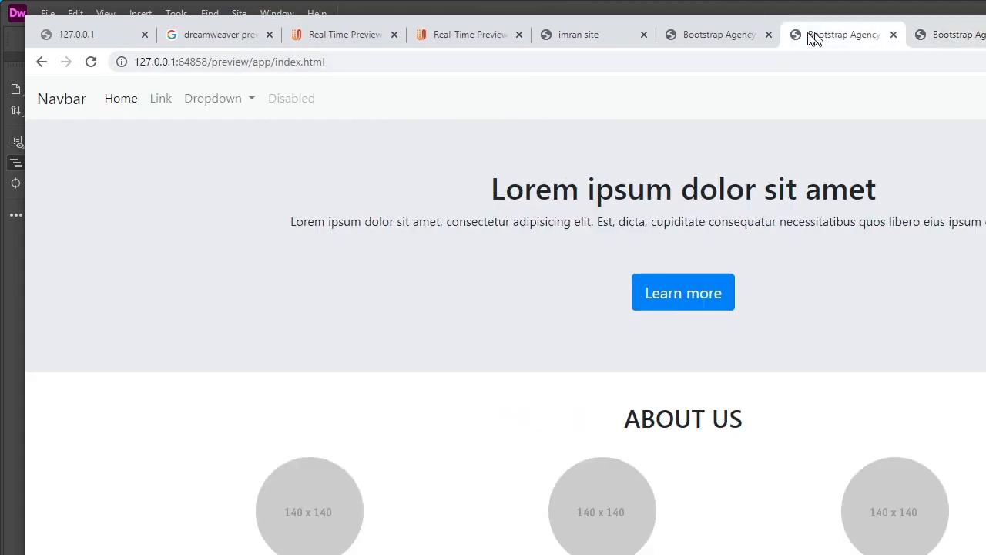
# Switch to the Multimedia University tab and open the site's Project page
pyautogui.click(593, 34)
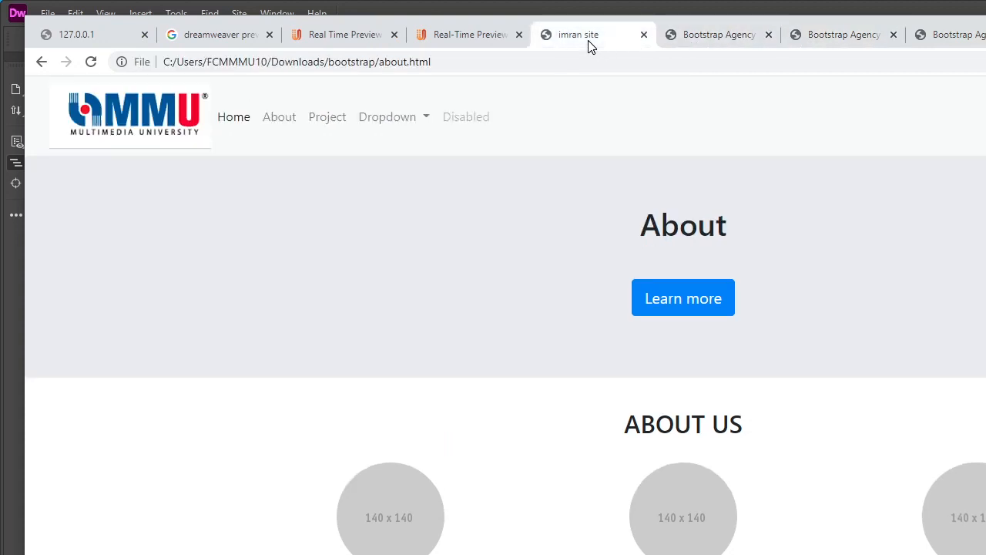
pyautogui.moveTo(233, 116)
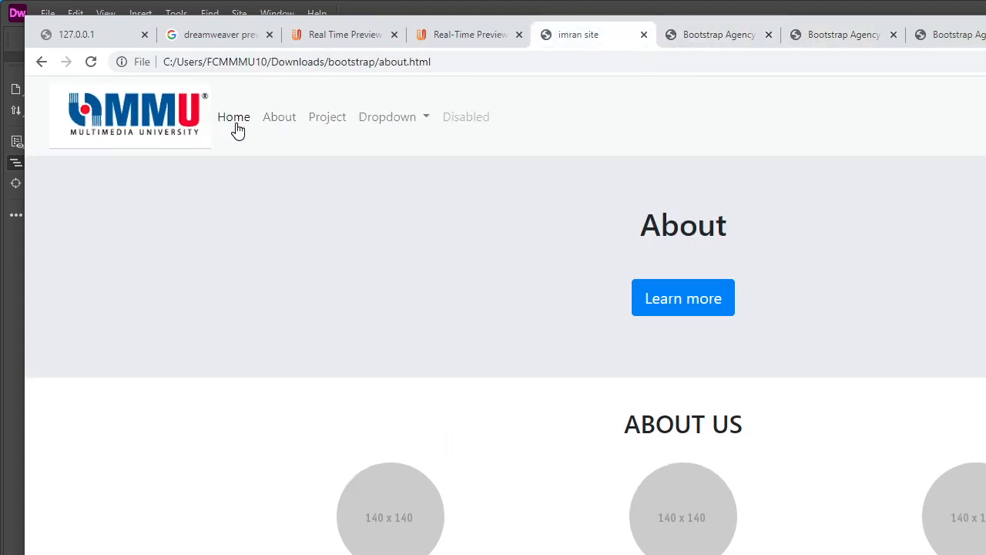
pyautogui.click(327, 116)
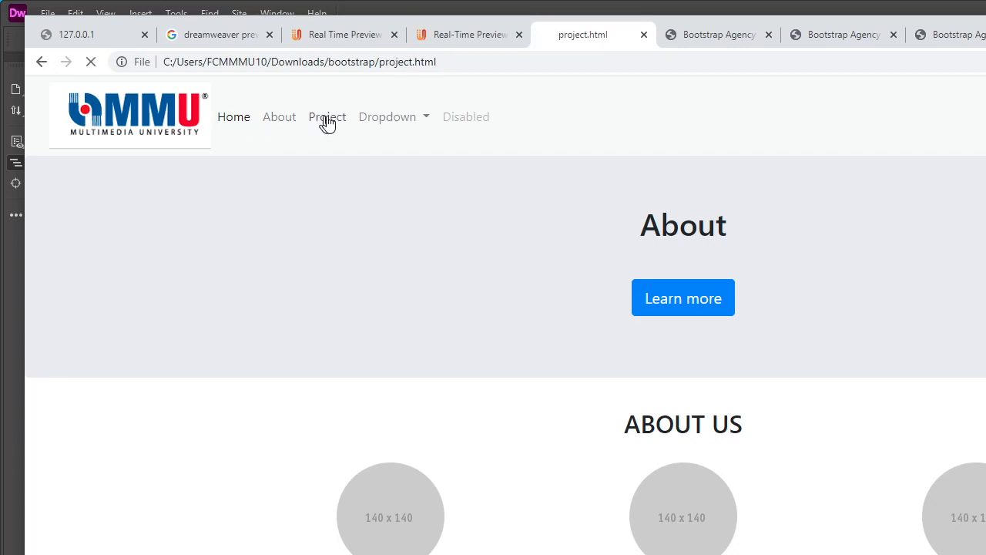
pyautogui.click(327, 116)
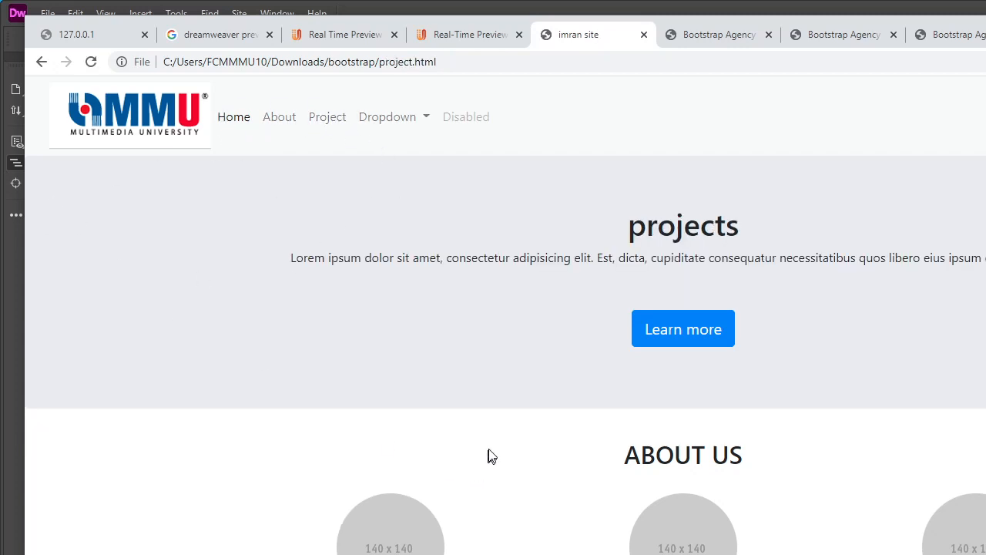